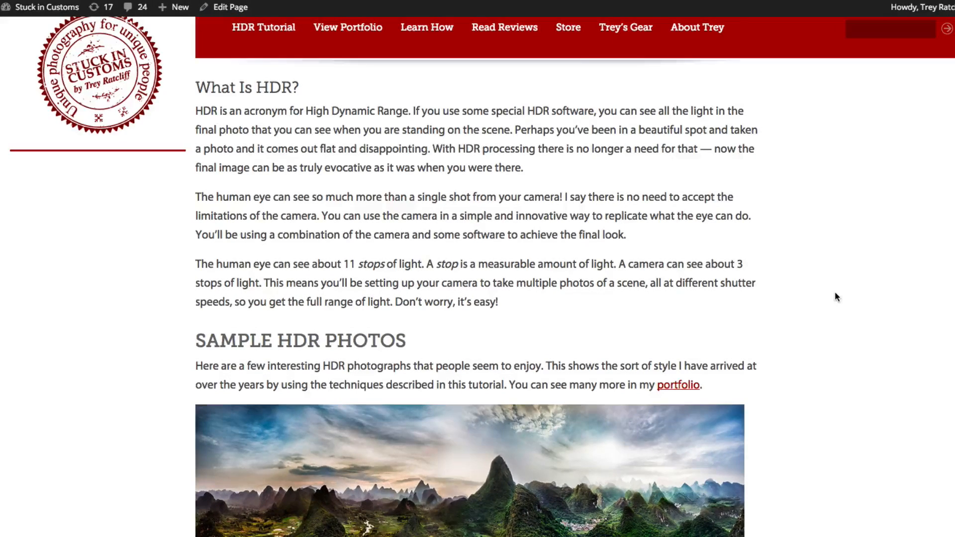
{"action": "mouse_move", "coordinate": [778, 294]}
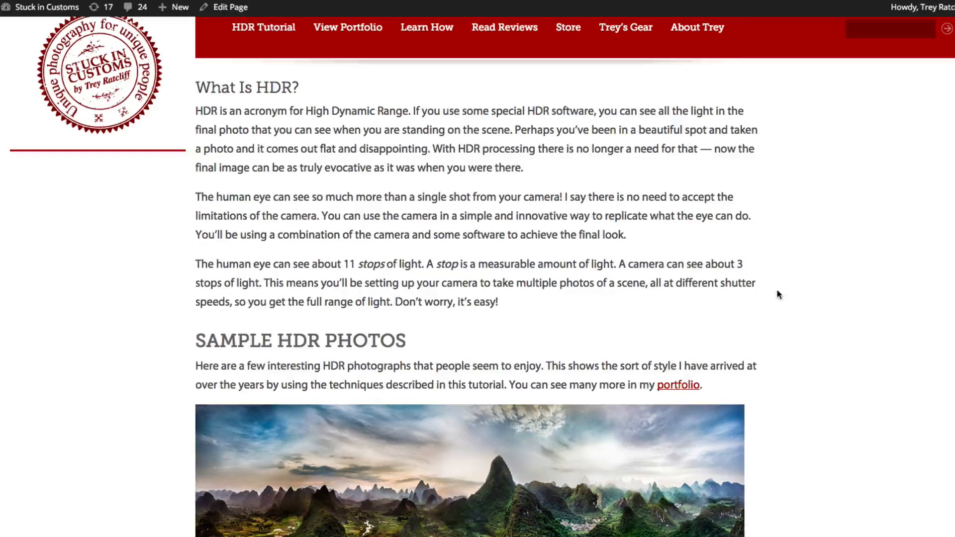
Scroll the HDR tutorial page past the sample photos to the 'HDR Software To Download' section.
{"action": "scroll", "scroll_direction": "down", "scroll_amount": 3}
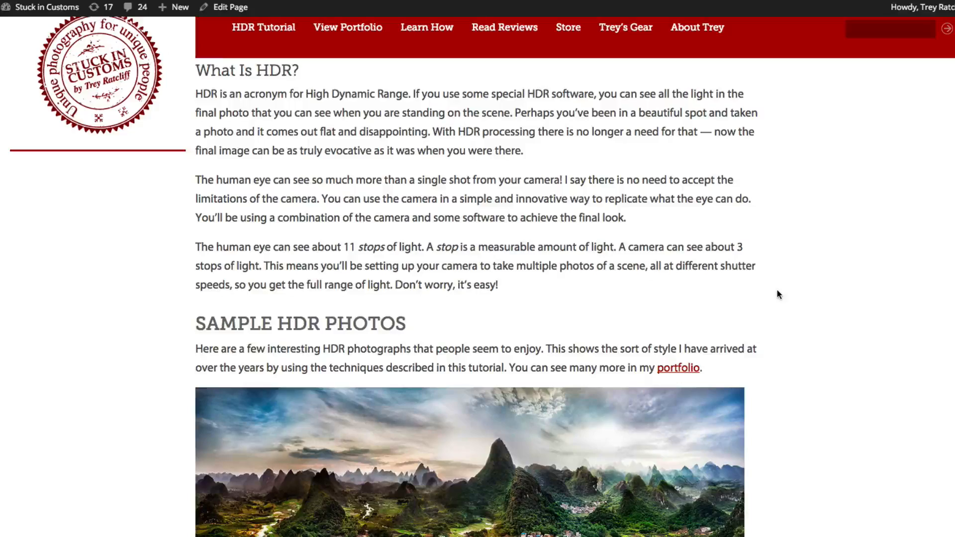
{"action": "scroll", "scroll_direction": "down", "scroll_amount": 3}
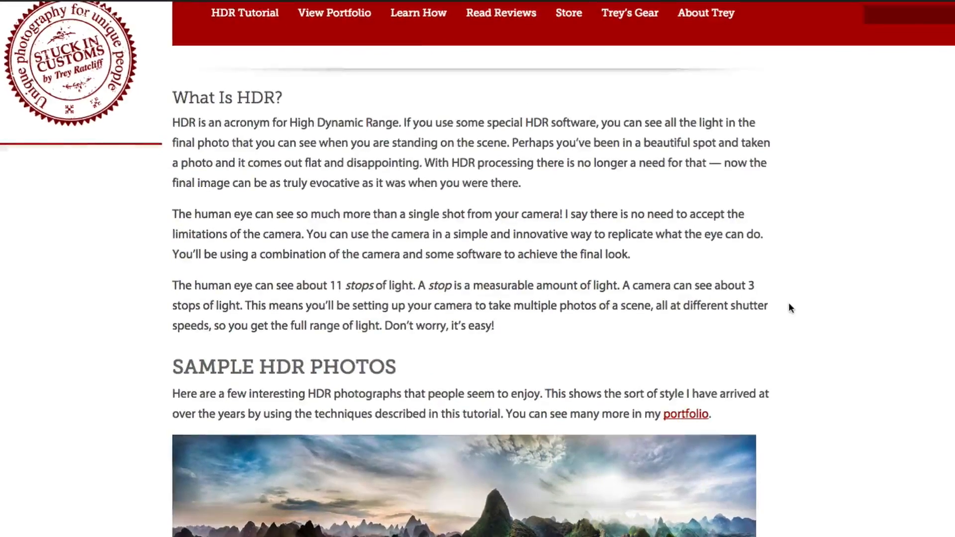
{"action": "scroll", "scroll_direction": "down", "scroll_amount": 3}
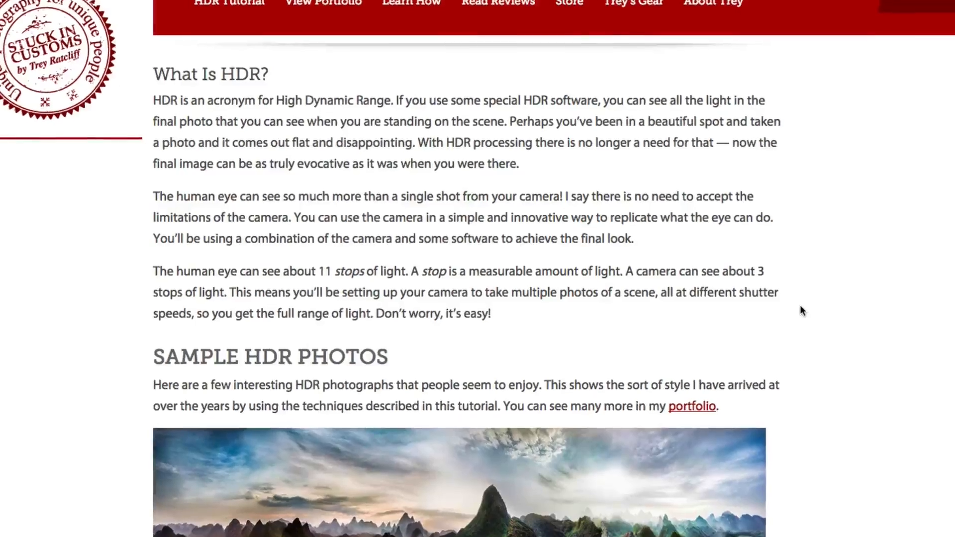
{"action": "scroll", "scroll_direction": "down", "scroll_amount": 3}
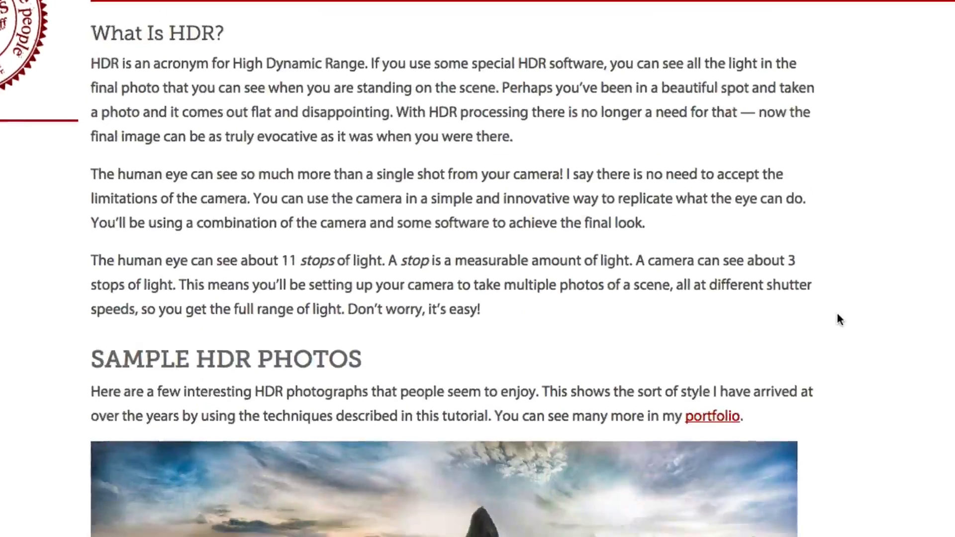
{"action": "scroll", "scroll_direction": "down", "scroll_amount": 3}
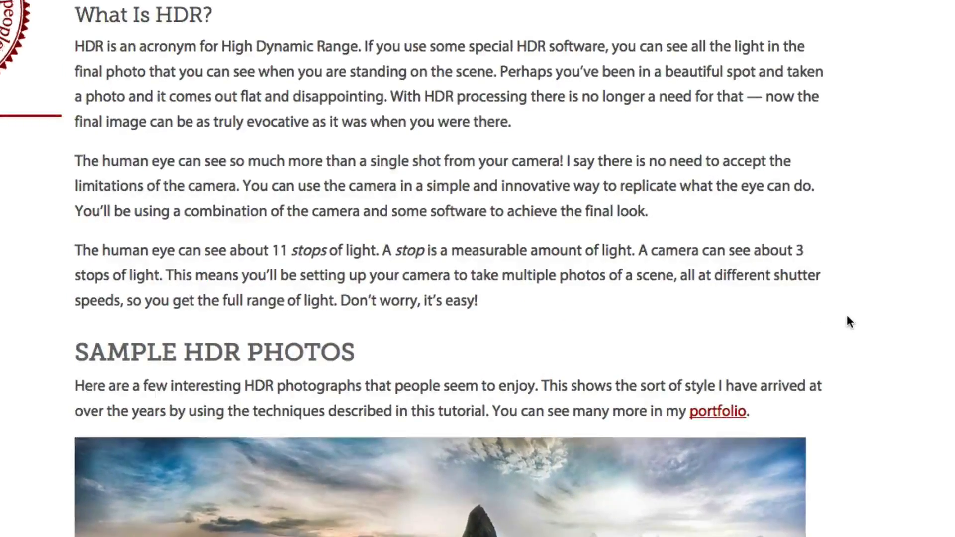
{"action": "scroll", "scroll_direction": "down", "scroll_amount": 3}
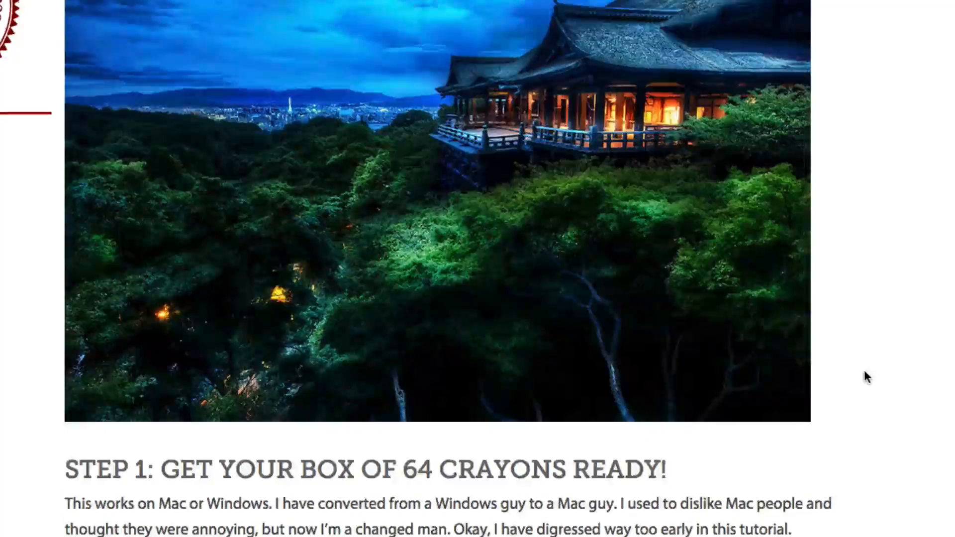
{"action": "scroll", "scroll_direction": "down", "scroll_amount": 3}
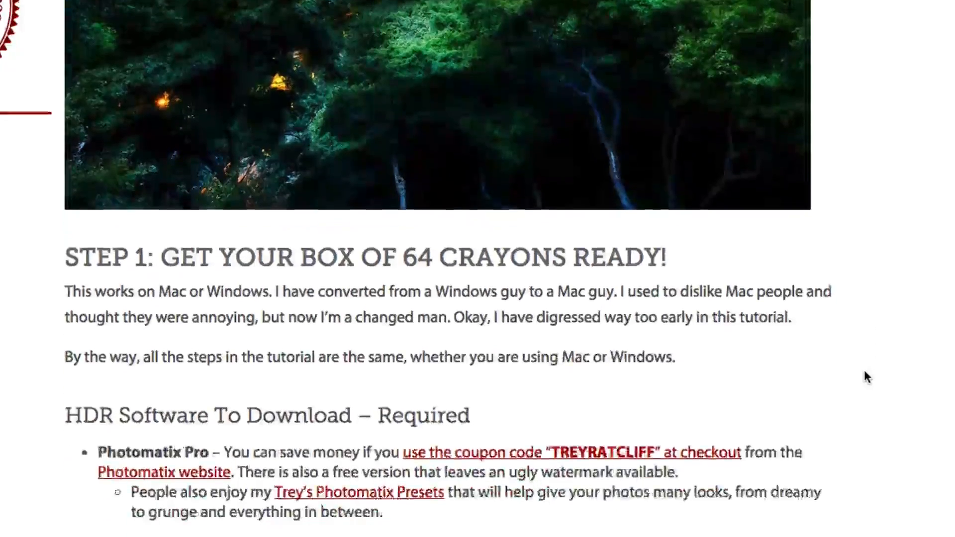
{"action": "scroll", "scroll_direction": "down", "scroll_amount": 3}
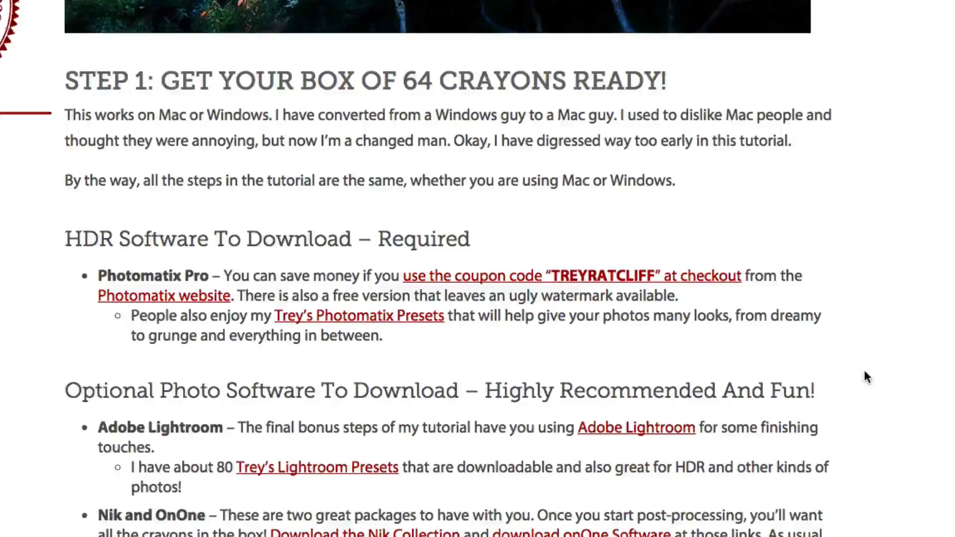
{"action": "scroll", "scroll_direction": "down", "scroll_amount": 3}
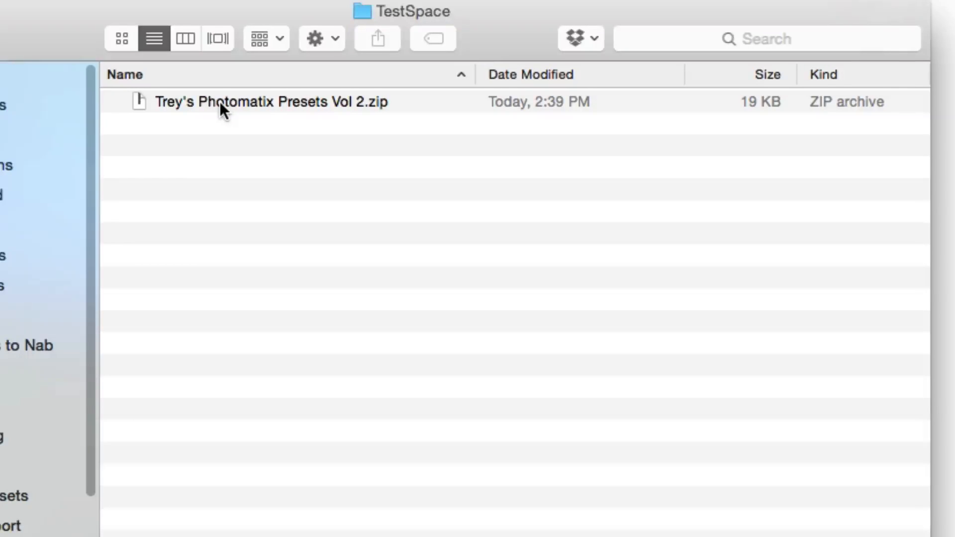
Unzip the Photomatix Presets Vol 2.zip archive in the TestSpace folder.
{"action": "double_click", "coordinate": [271, 102]}
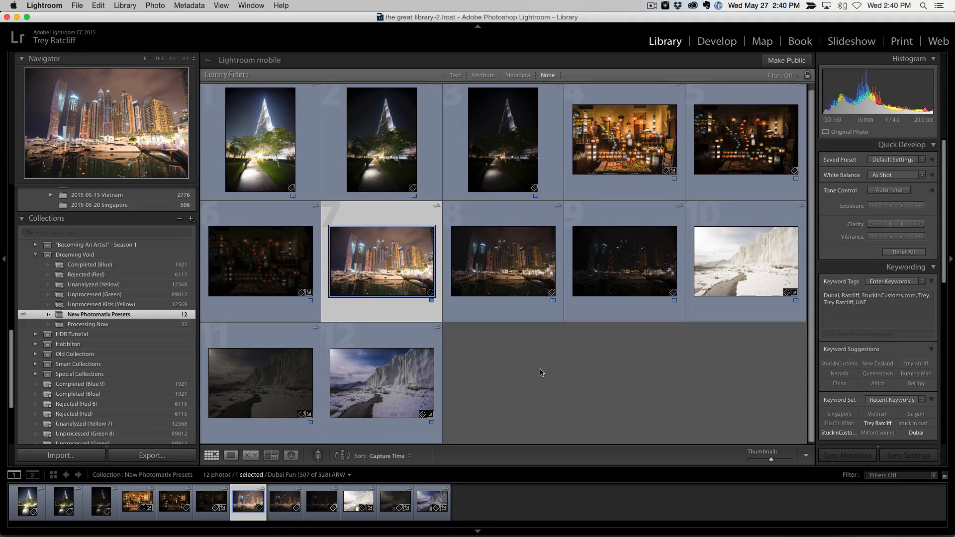
Select the three Dubai marina exposures and align and merge them into an HDR image.
{"action": "left_click", "coordinate": [624, 261]}
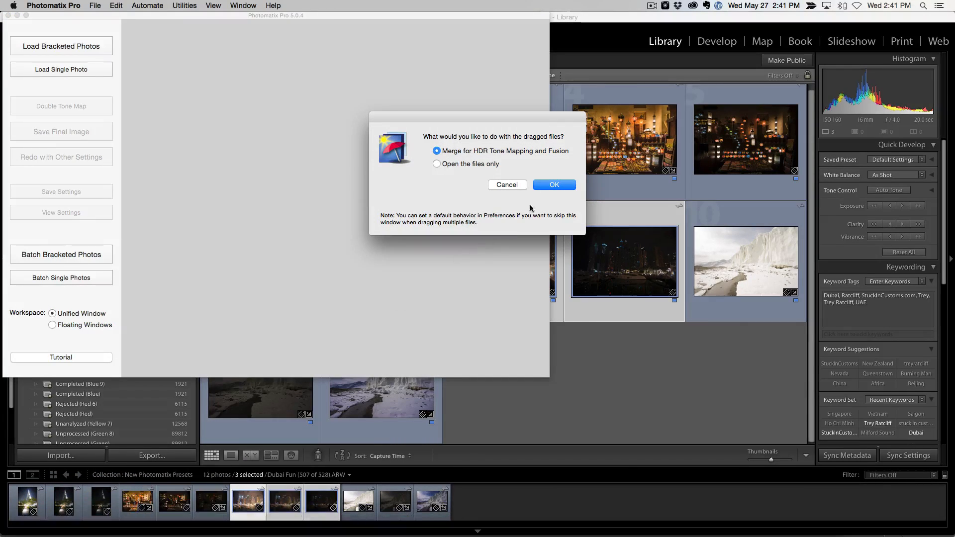
{"action": "left_click", "coordinate": [554, 186]}
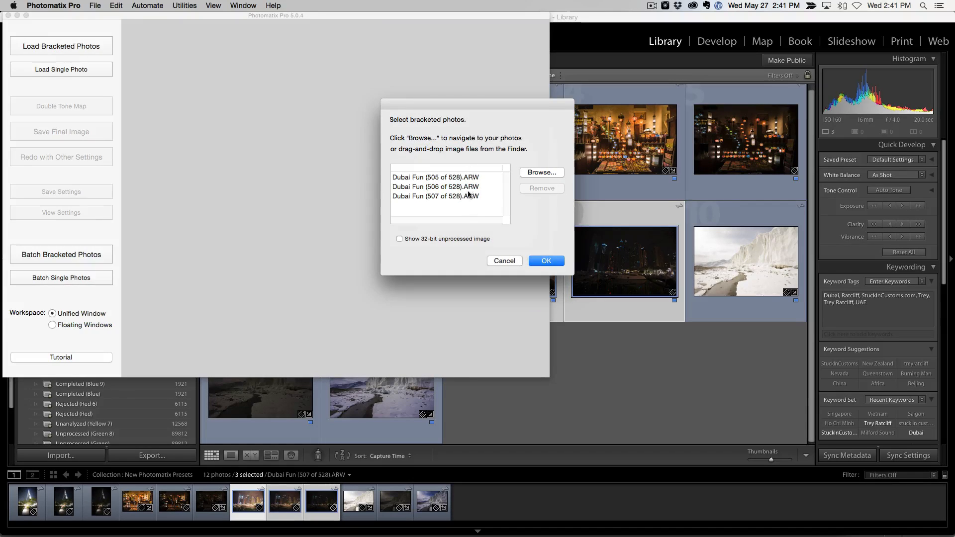
{"action": "left_click", "coordinate": [546, 261]}
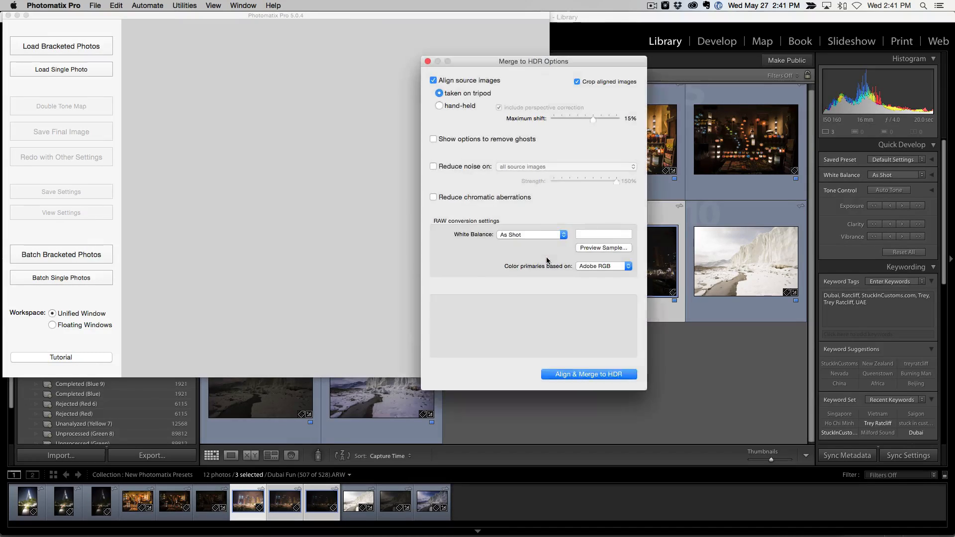
{"action": "left_click", "coordinate": [589, 374]}
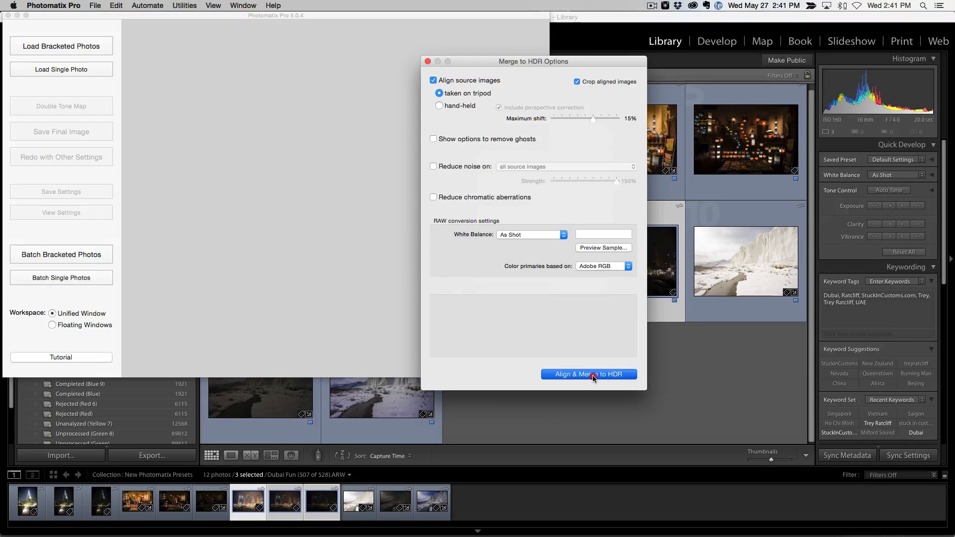
{"action": "left_click", "coordinate": [588, 374]}
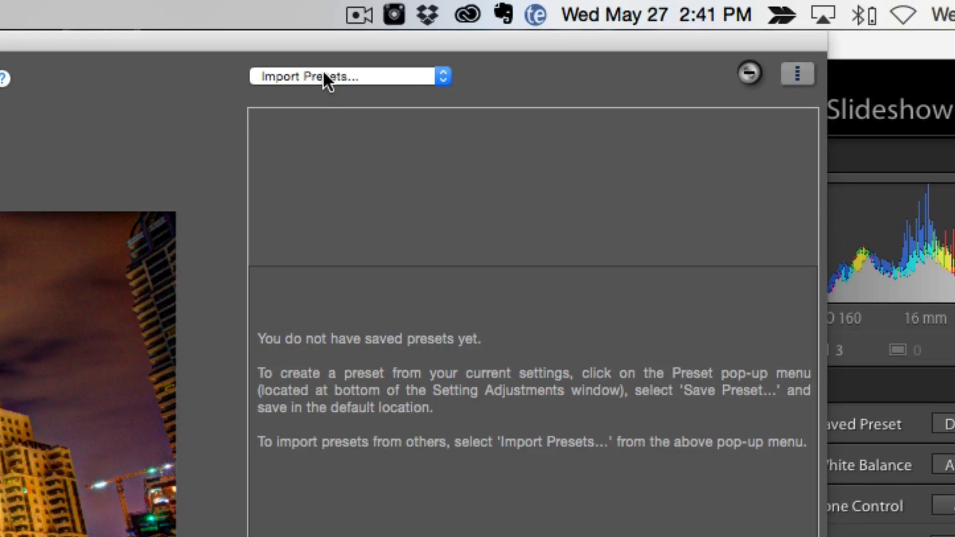
Choose Import Presets and browse into the extracted Vol 2 presets folder.
{"action": "left_click", "coordinate": [348, 76]}
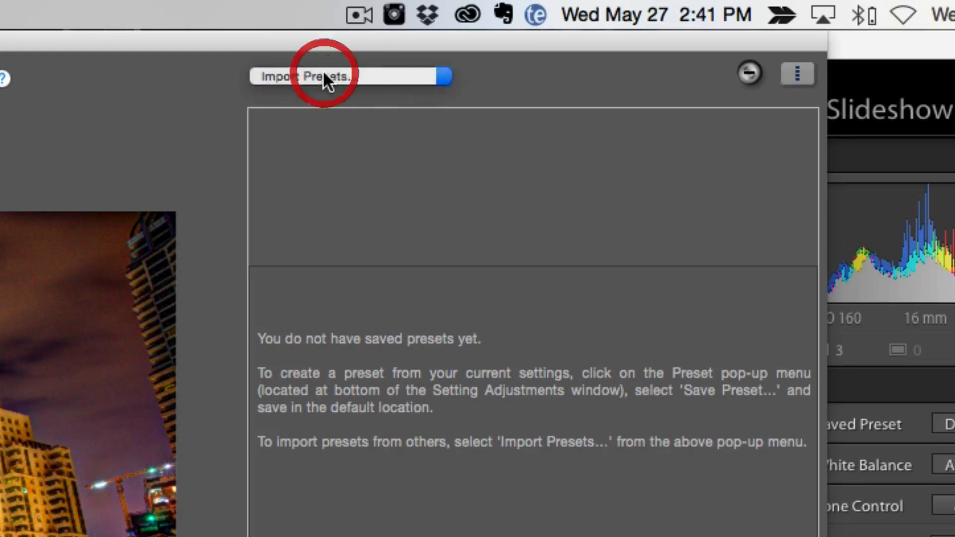
{"action": "left_click", "coordinate": [351, 75]}
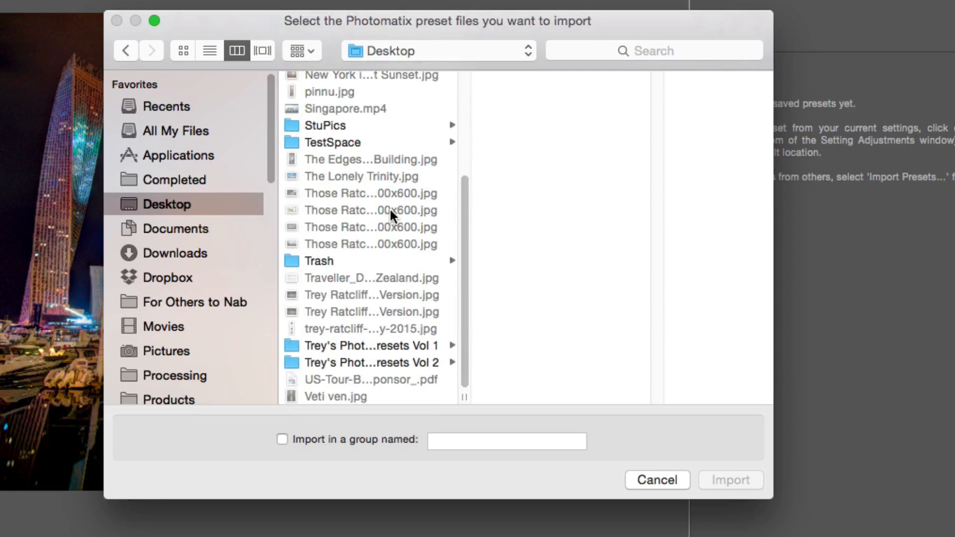
{"action": "left_click", "coordinate": [334, 164]}
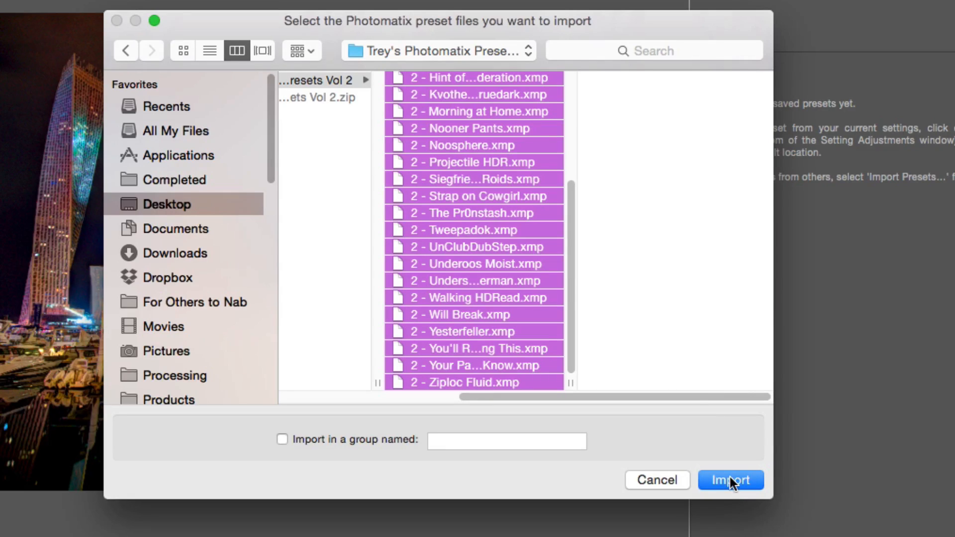
Import all the Vol 2 .xmp preset files and dismiss the 27-file import summary.
{"action": "left_click", "coordinate": [729, 480]}
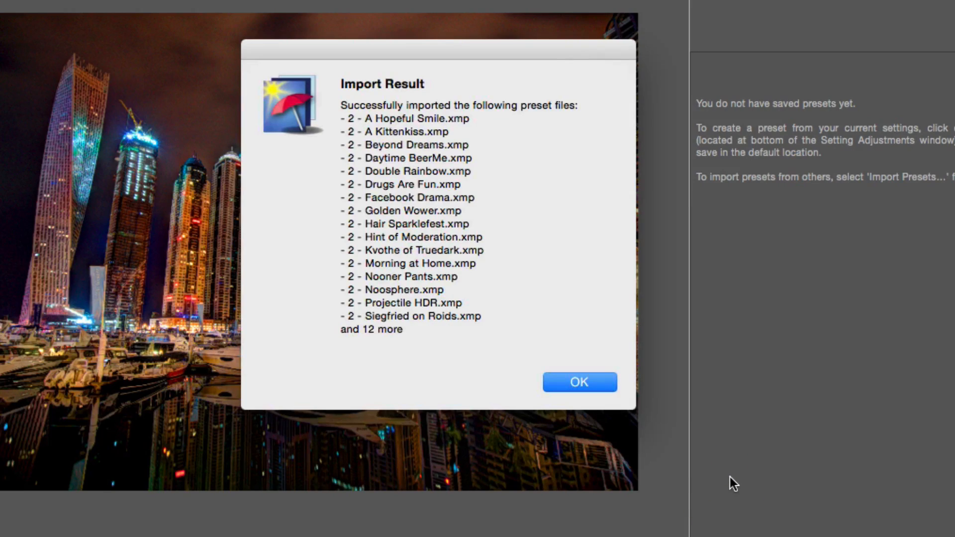
{"action": "left_click", "coordinate": [580, 382]}
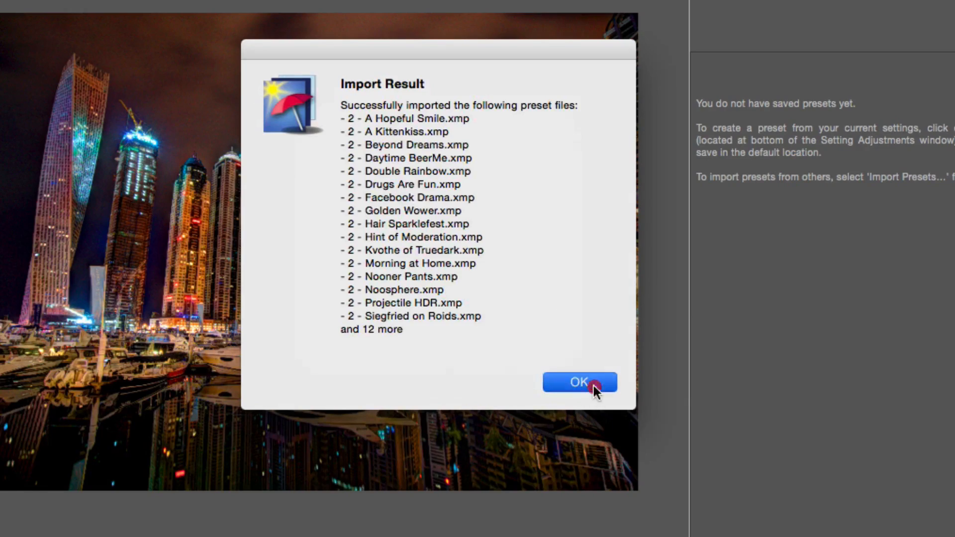
{"action": "left_click", "coordinate": [578, 382]}
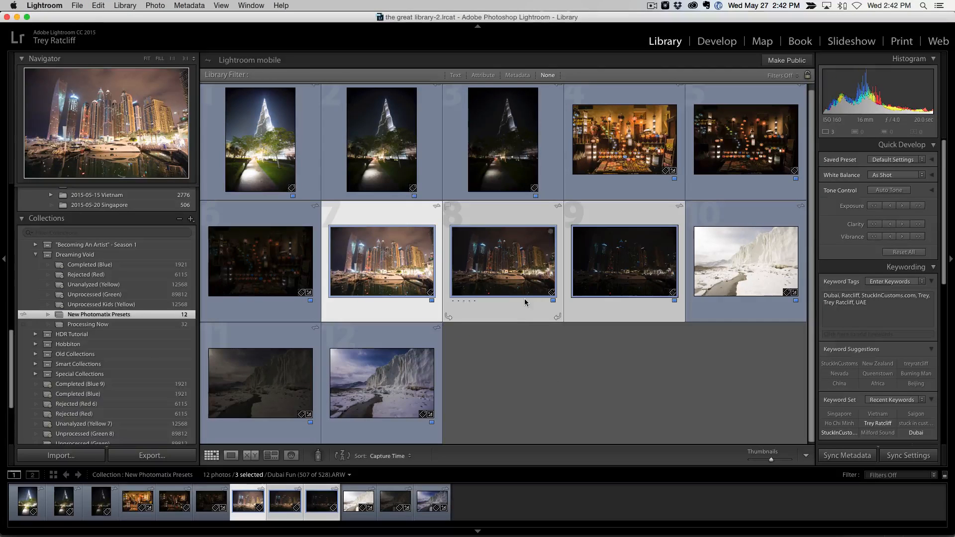
View the Dubai marina exposures one at a time in Loupe view, stepping between brightest and darkest.
{"action": "left_click", "coordinate": [479, 358]}
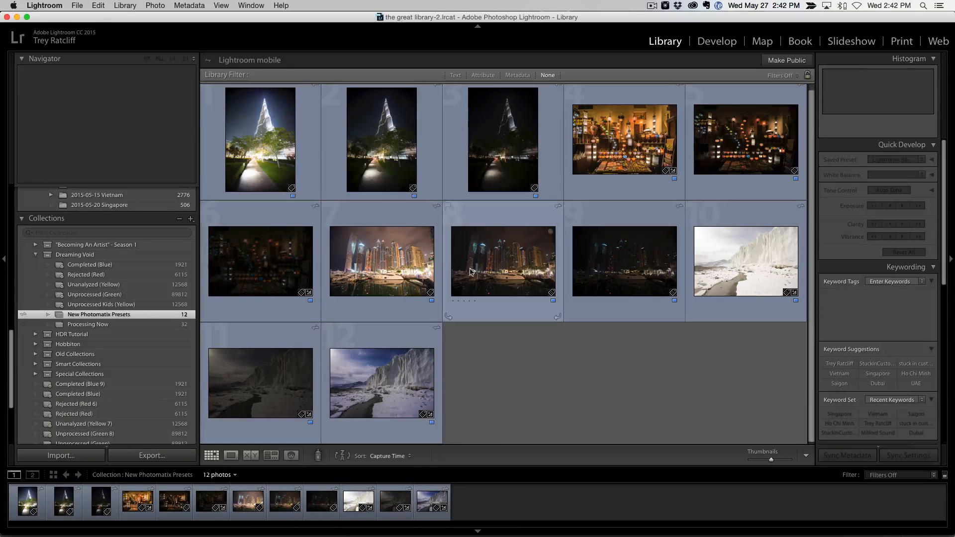
{"action": "double_click", "coordinate": [503, 260]}
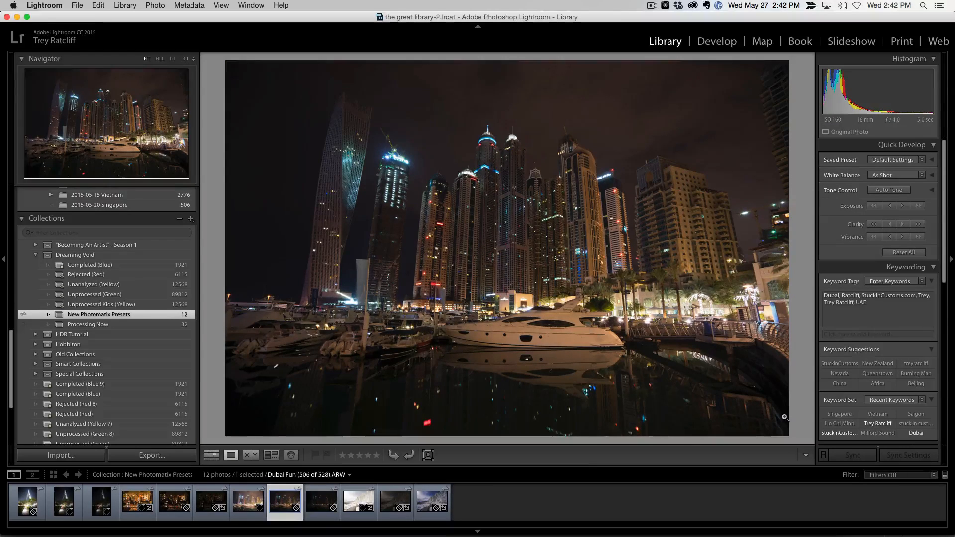
{"action": "left_click", "coordinate": [248, 501]}
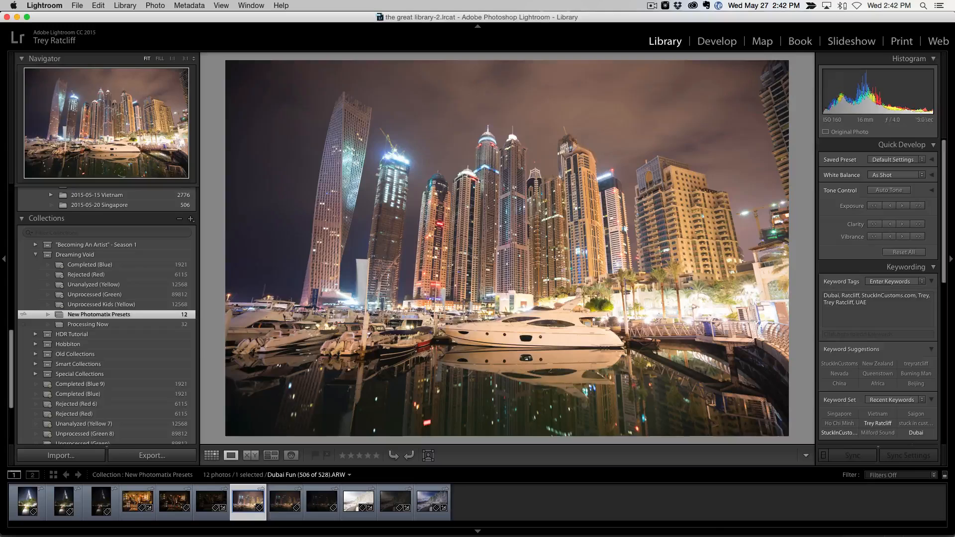
{"action": "left_click", "coordinate": [321, 502]}
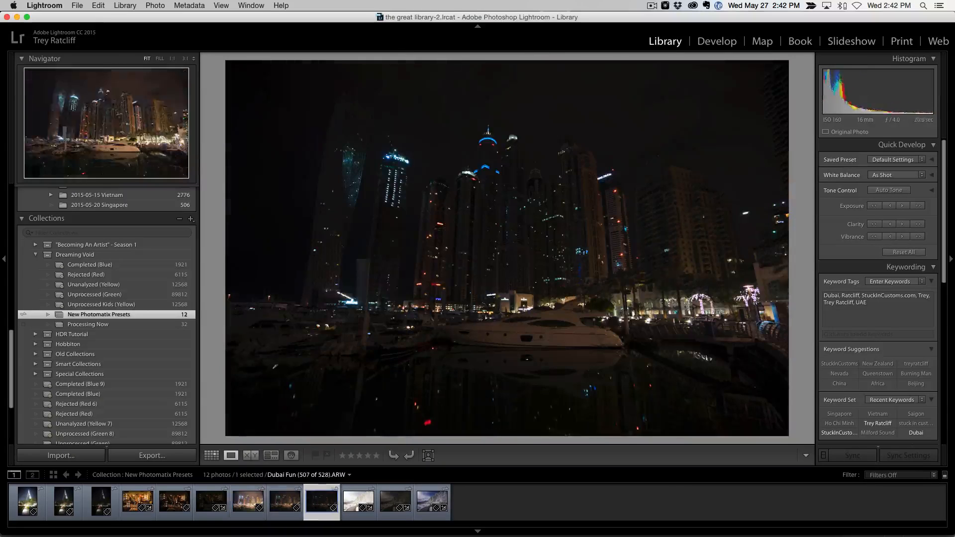
{"action": "left_click", "coordinate": [248, 500]}
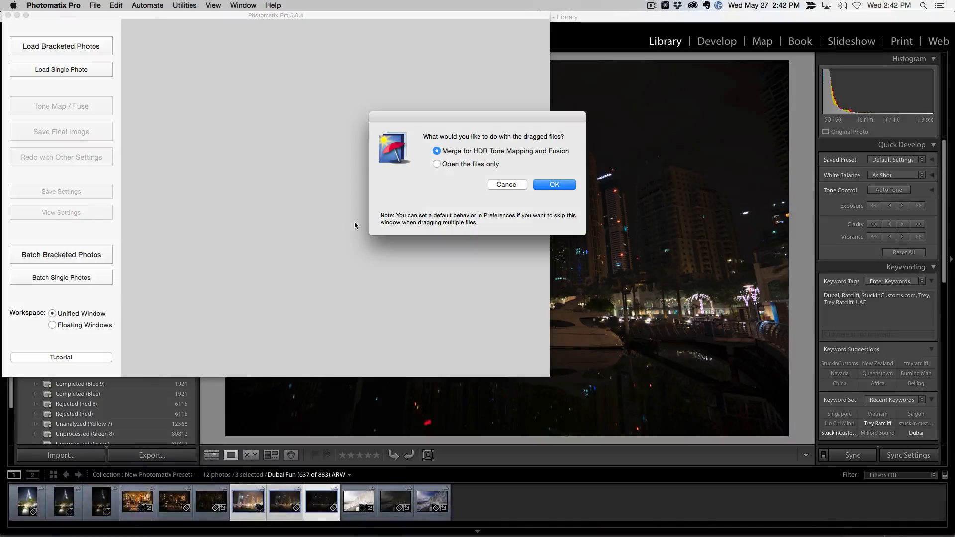
Choose Merge for HDR Tone Mapping and confirm the three bracketed marina photos.
{"action": "left_click", "coordinate": [554, 185]}
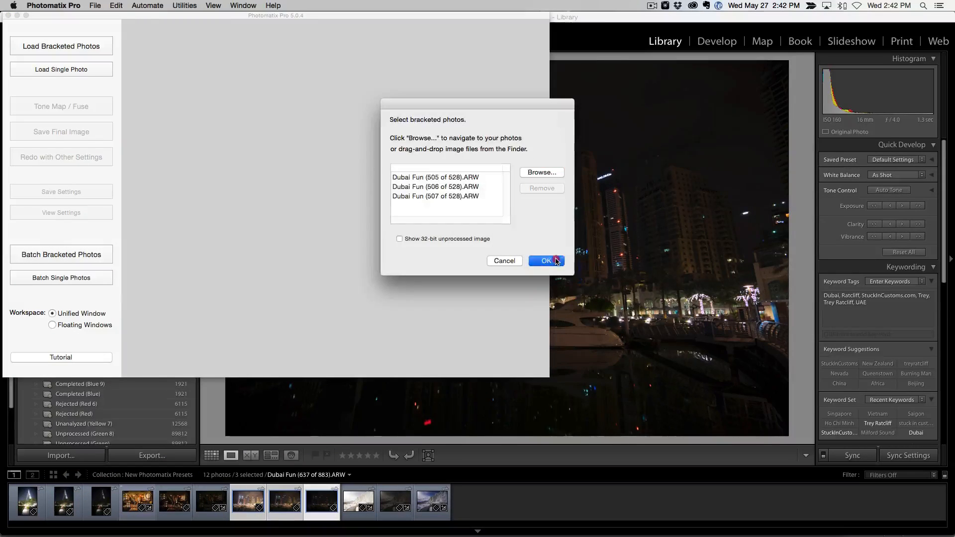
{"action": "left_click", "coordinate": [546, 261]}
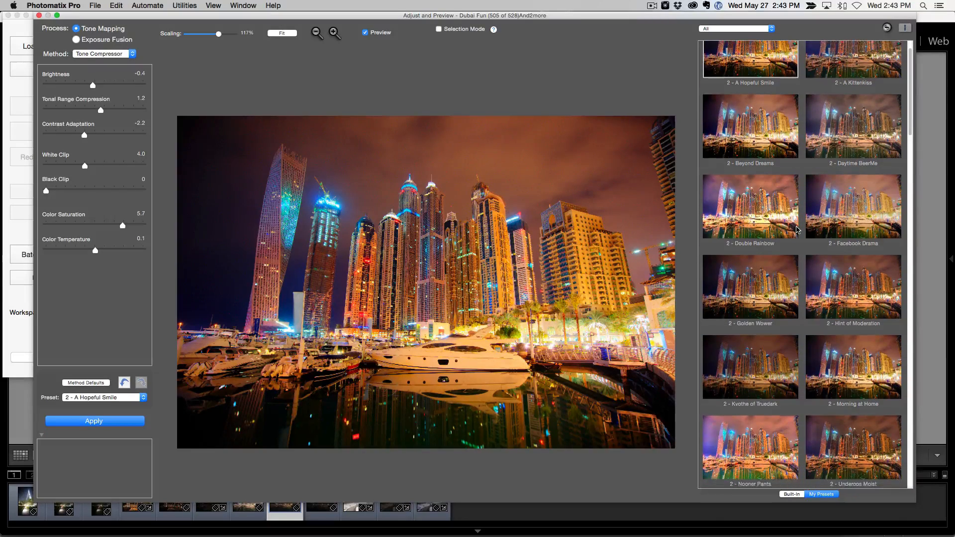
{"action": "scroll", "scroll_direction": "down", "scroll_amount": 3}
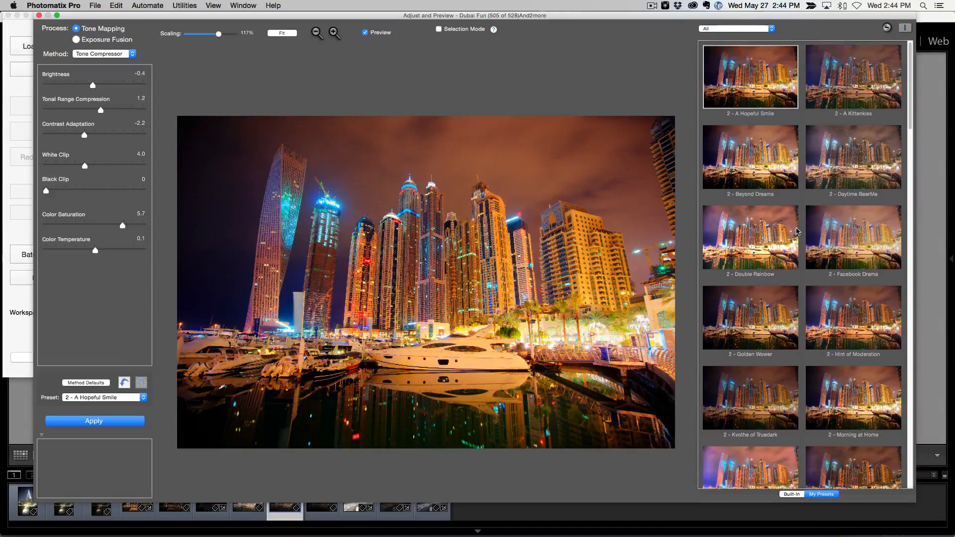
{"action": "scroll", "scroll_direction": "down", "scroll_amount": 3}
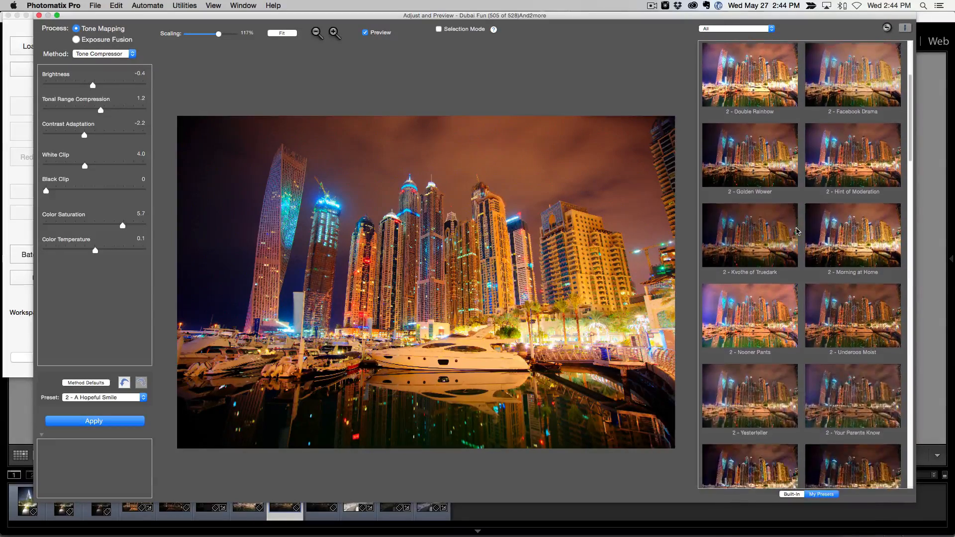
{"action": "scroll", "scroll_direction": "down", "scroll_amount": 3}
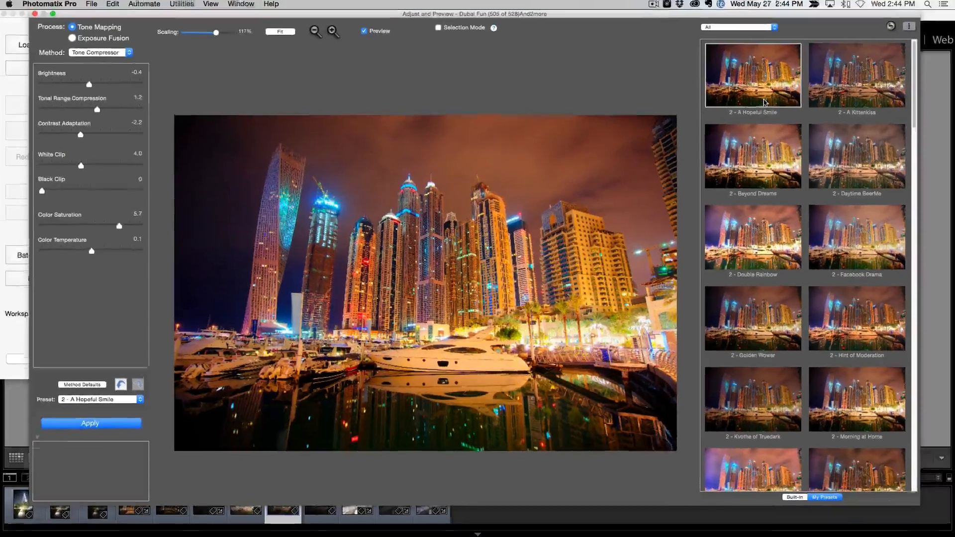
{"action": "left_click", "coordinate": [857, 76]}
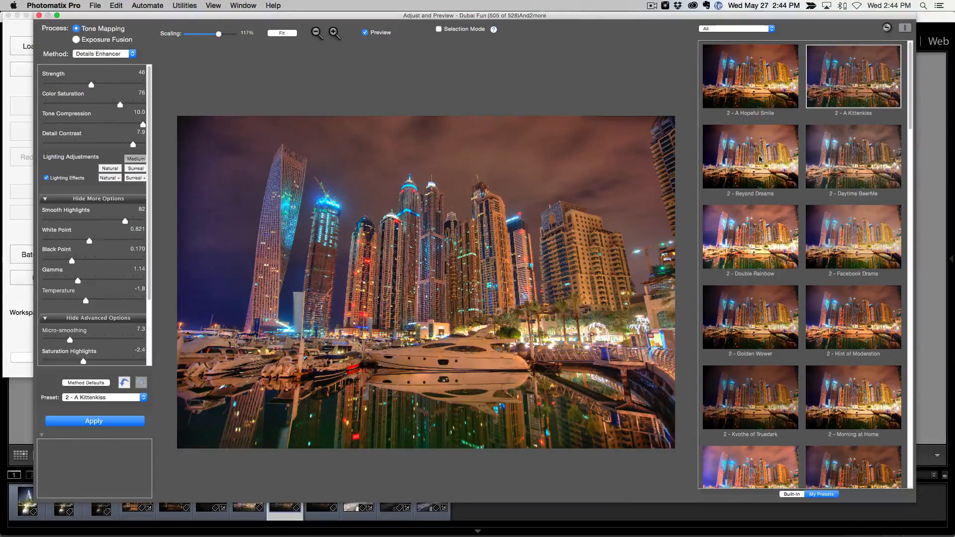
{"action": "left_click", "coordinate": [751, 237]}
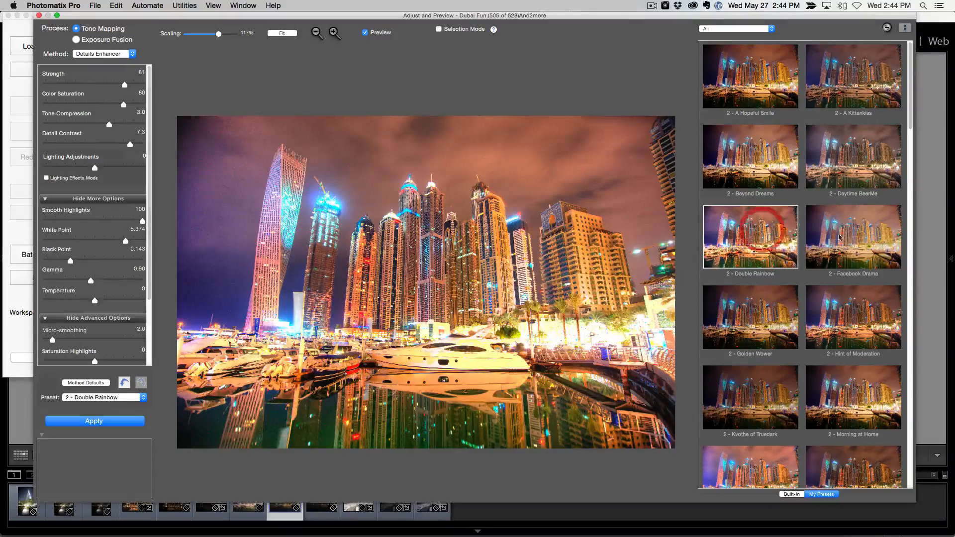
{"action": "left_click", "coordinate": [751, 316]}
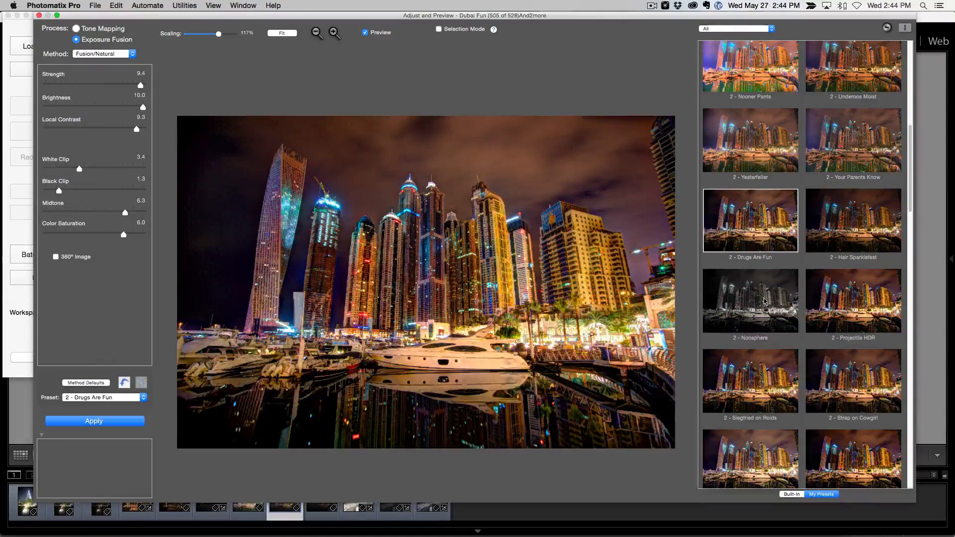
{"action": "scroll", "scroll_direction": "down", "scroll_amount": 3}
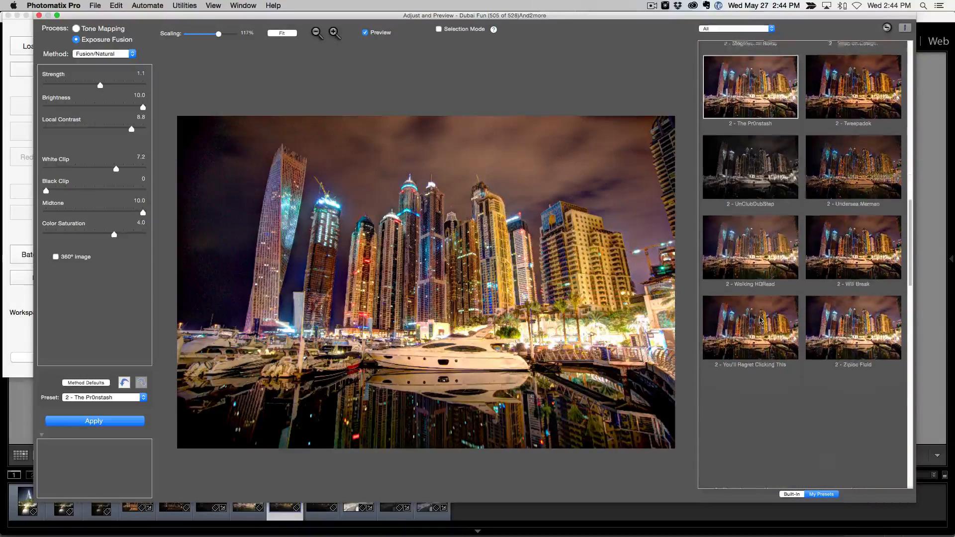
{"action": "left_click", "coordinate": [750, 246]}
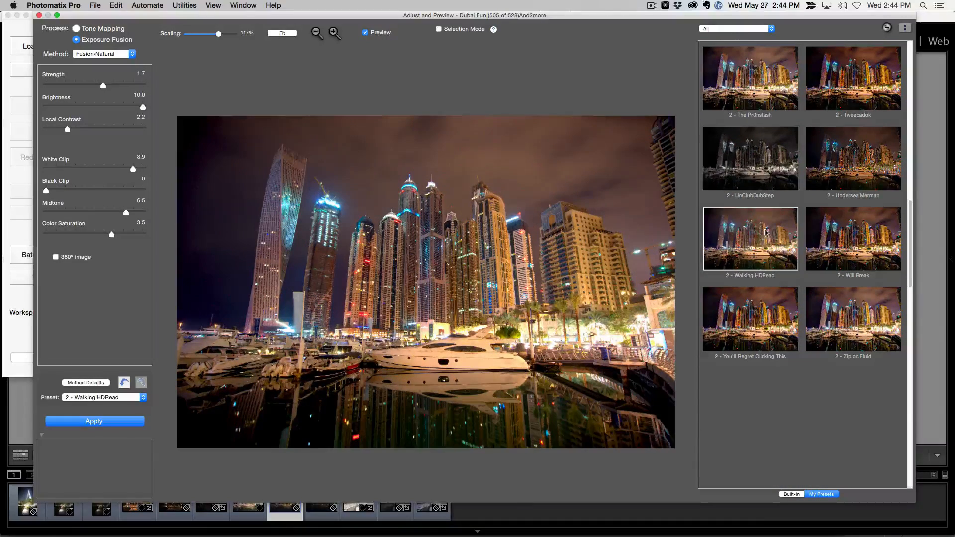
{"action": "left_click", "coordinate": [853, 238]}
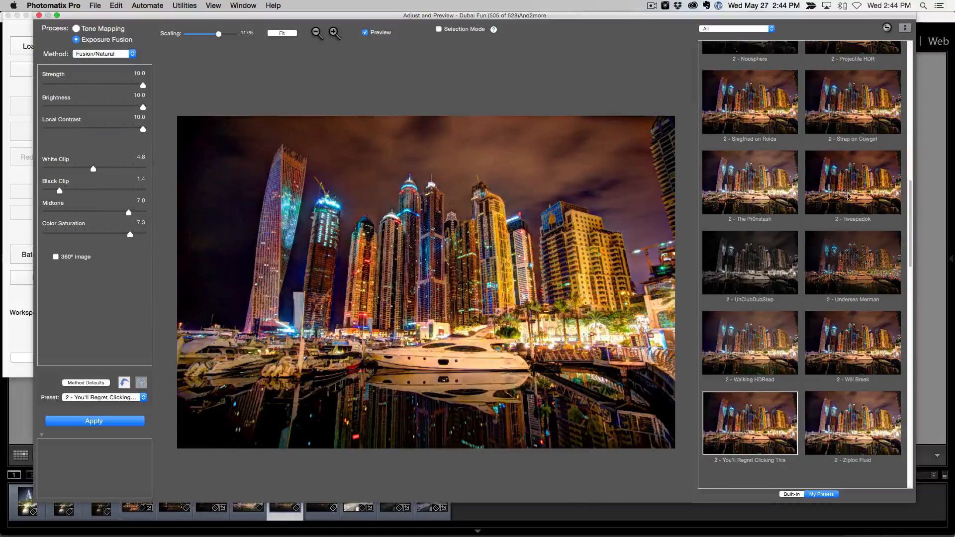
{"action": "left_click", "coordinate": [853, 211]}
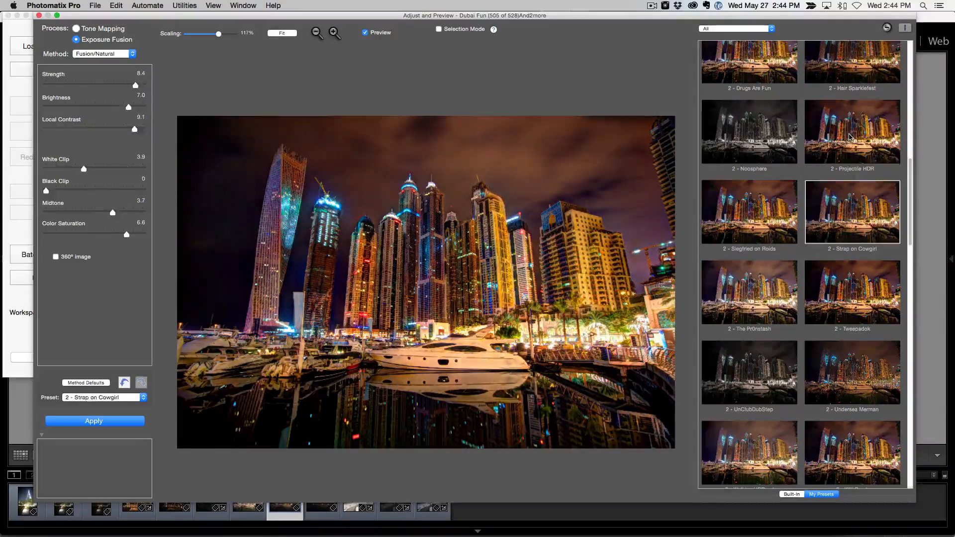
{"action": "left_click", "coordinate": [853, 183]}
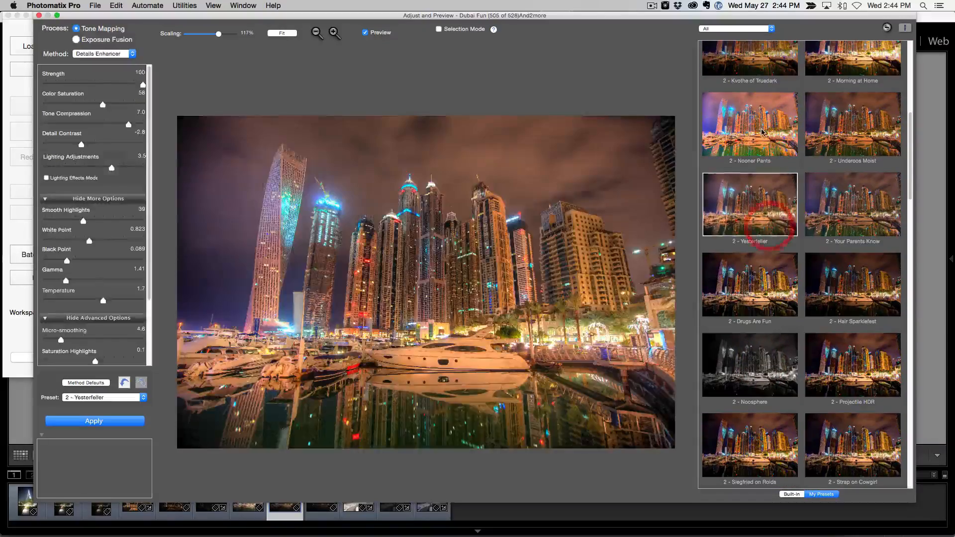
{"action": "left_click", "coordinate": [750, 167]}
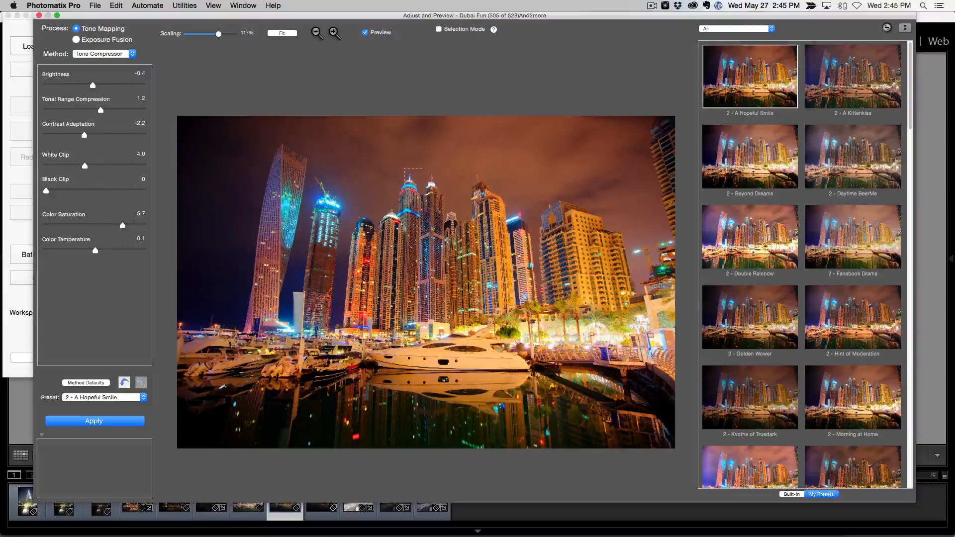
Apply the A Hopeful Smile tone mapping and finish with Medium Sharpening.
{"action": "left_click", "coordinate": [93, 421]}
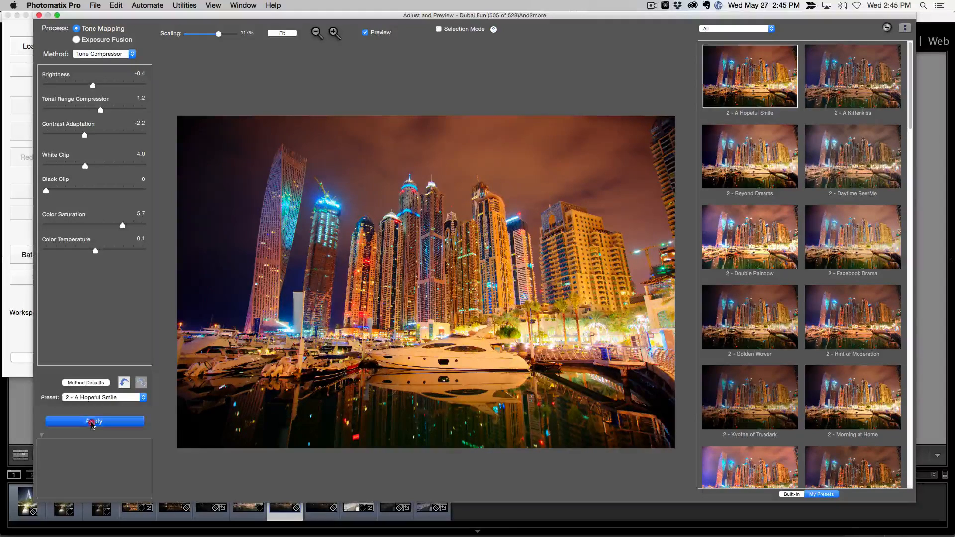
{"action": "left_click", "coordinate": [93, 421]}
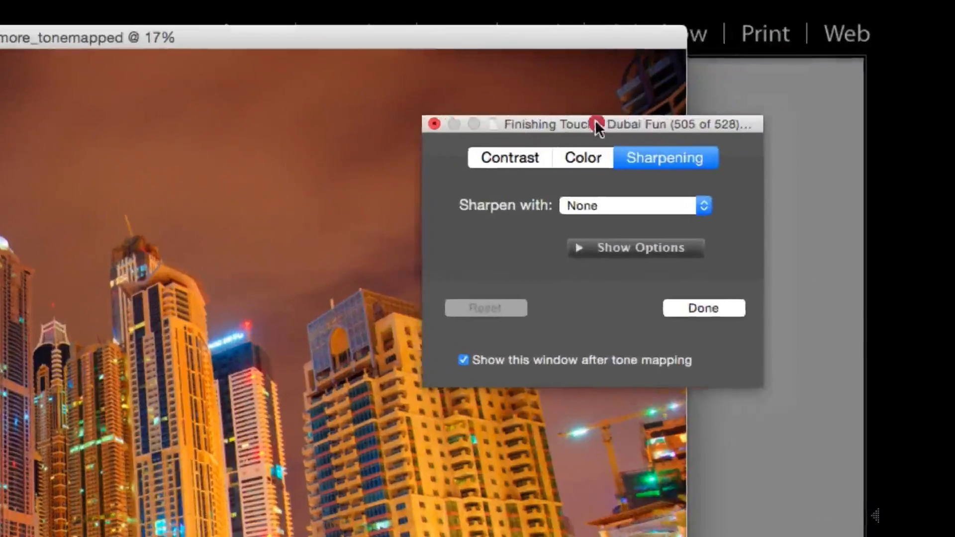
{"action": "left_click", "coordinate": [633, 205]}
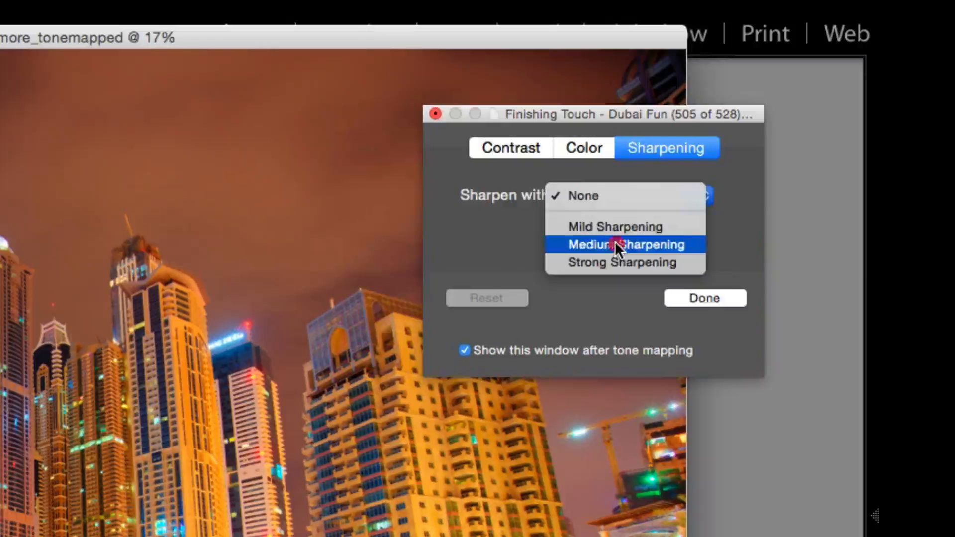
{"action": "left_click", "coordinate": [626, 244]}
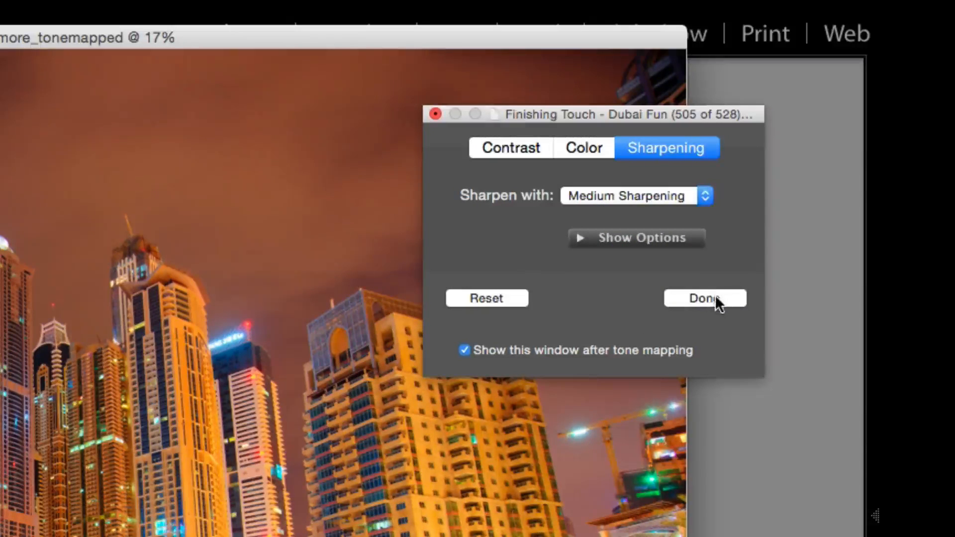
{"action": "left_click", "coordinate": [705, 298]}
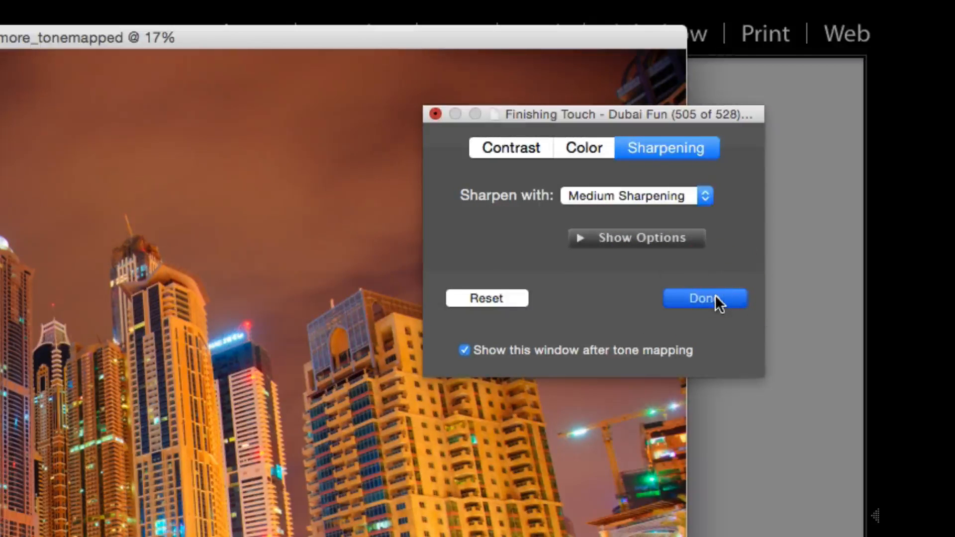
{"action": "left_click", "coordinate": [705, 299]}
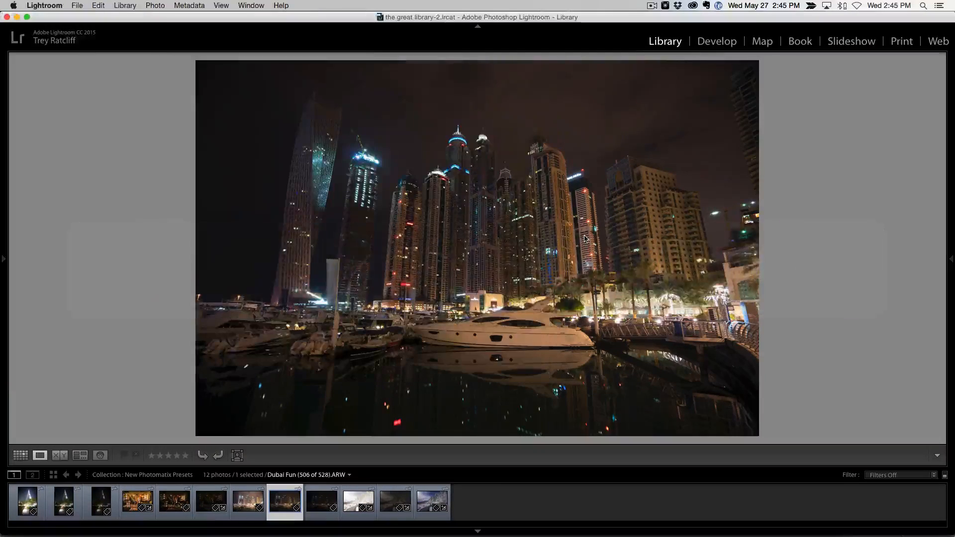
Switch to Grid view and select the three bracketed Burj Khalifa night shots.
{"action": "left_click", "coordinate": [19, 456]}
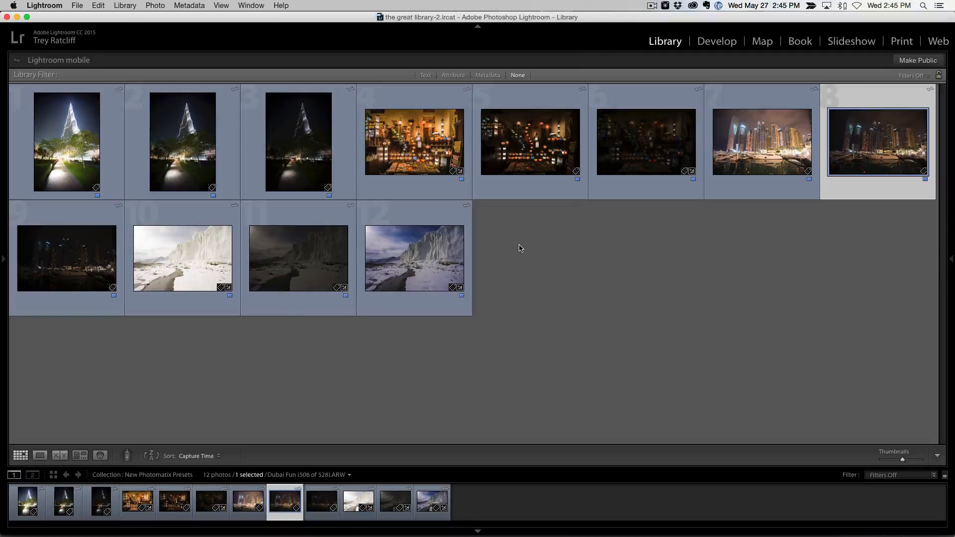
{"action": "left_click", "coordinate": [298, 143]}
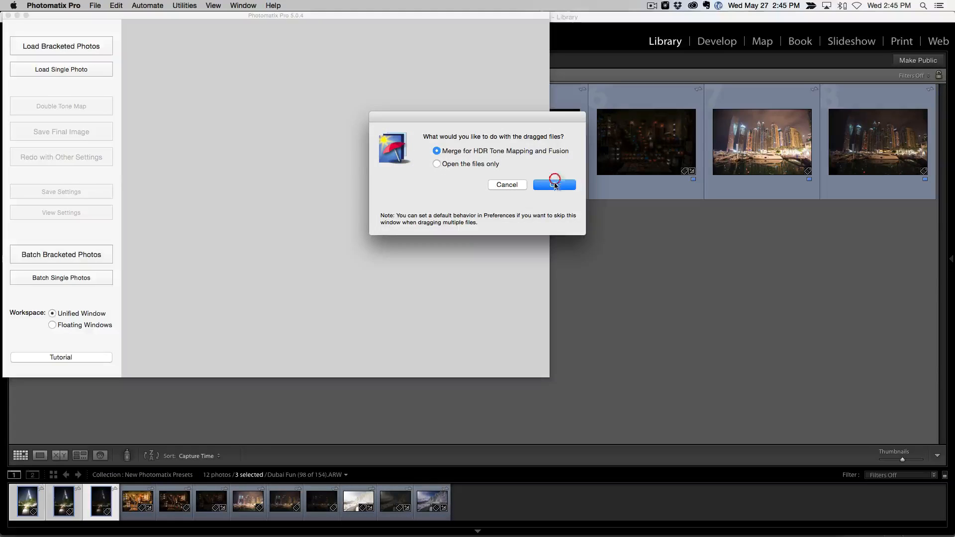
Merge the tower shots to HDR and try presets, scrolling to '2 - Siegfried on Roids'.
{"action": "left_click", "coordinate": [554, 185]}
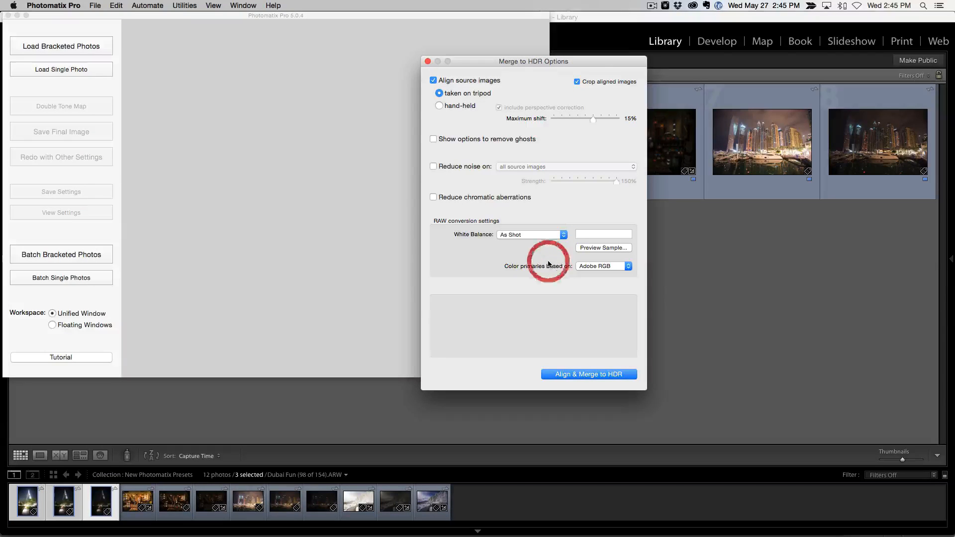
{"action": "left_click", "coordinate": [588, 374]}
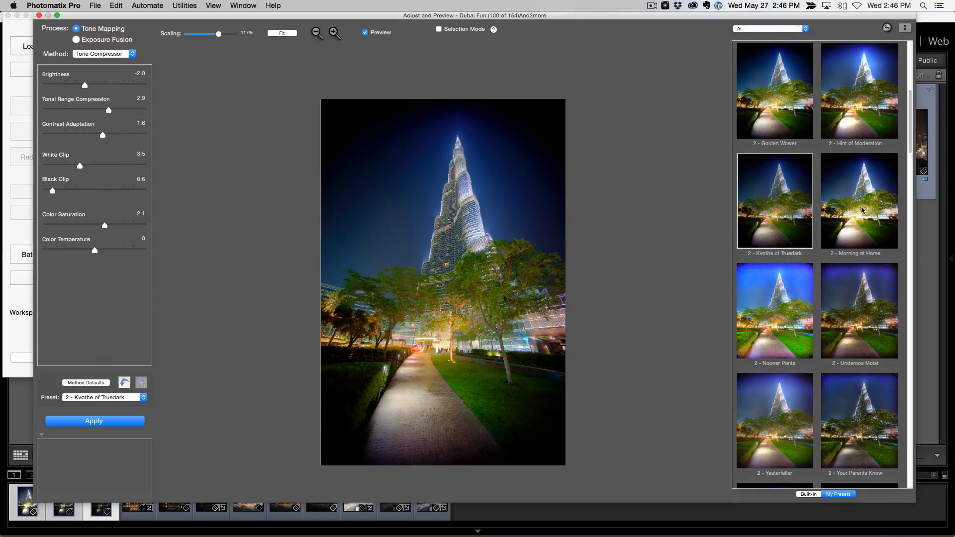
{"action": "left_click", "coordinate": [859, 201]}
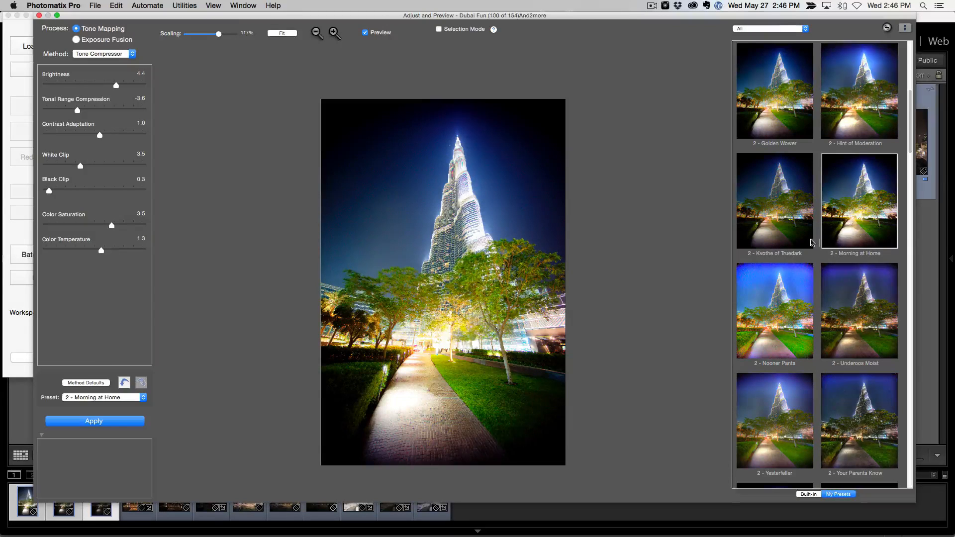
{"action": "scroll", "scroll_direction": "down", "scroll_amount": 3}
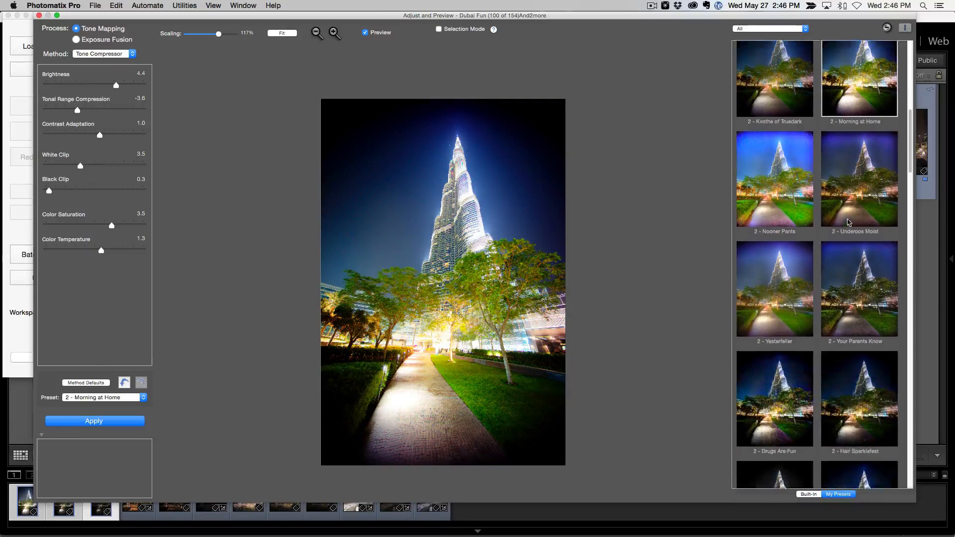
{"action": "scroll", "scroll_direction": "down", "scroll_amount": 3}
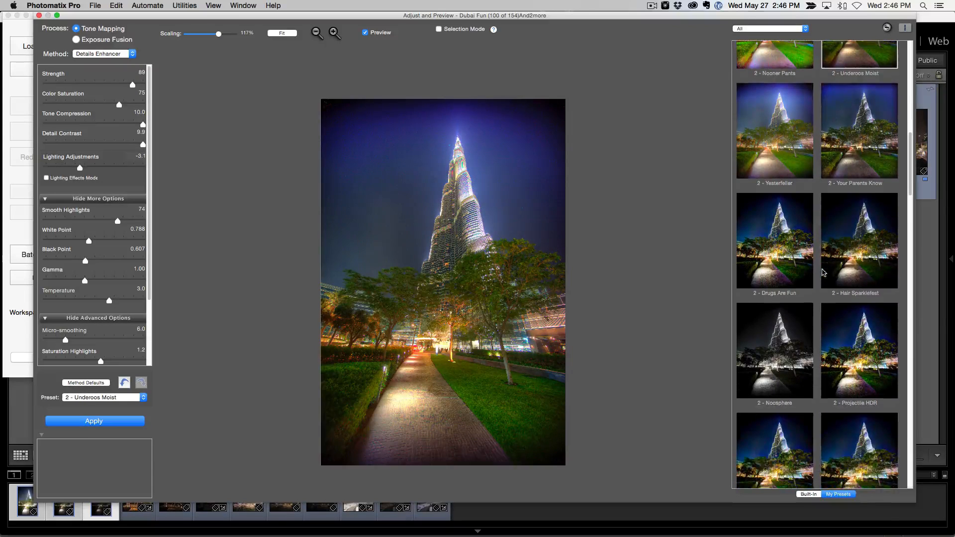
{"action": "scroll", "scroll_direction": "down", "scroll_amount": 3}
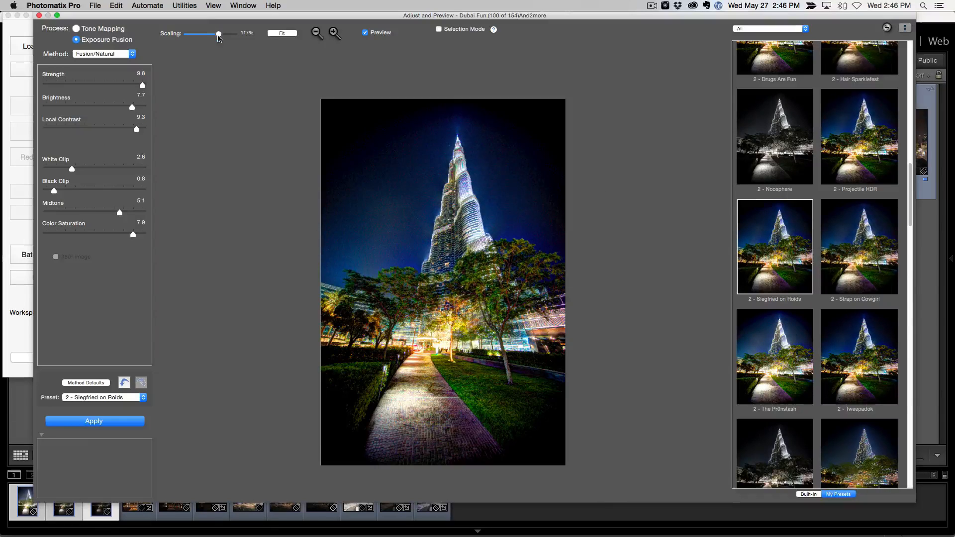
Enlarge the tower preview with the Scaling slider and render it with the Siegfried on Roids settings.
{"action": "left_click_drag", "start_coordinate": [218, 34], "coordinate": [222, 34]}
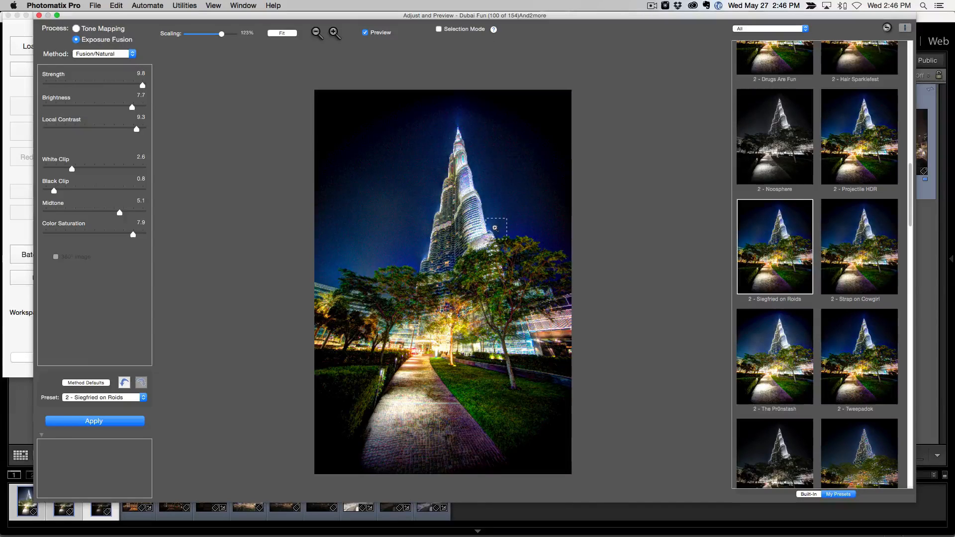
{"action": "left_click_drag", "start_coordinate": [496, 227], "coordinate": [449, 117]}
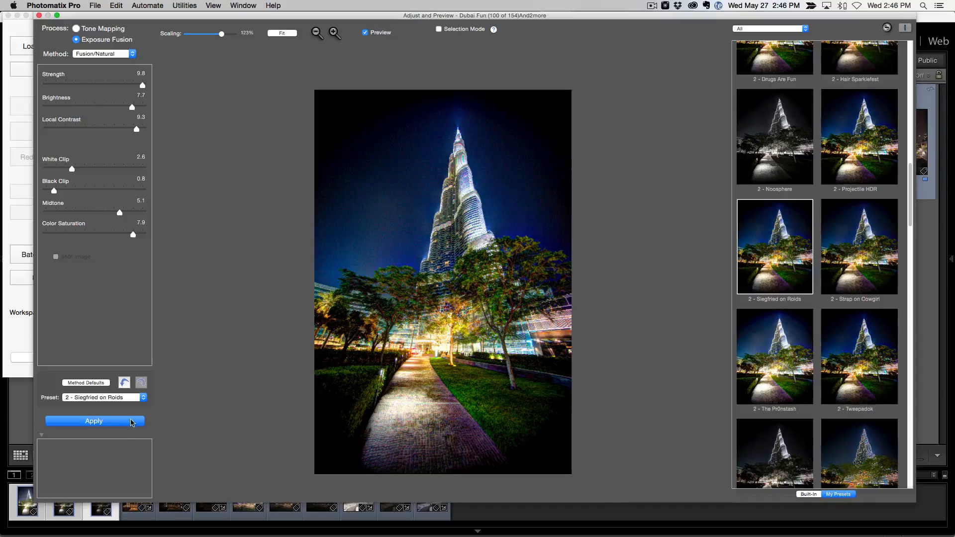
{"action": "left_click", "coordinate": [94, 421]}
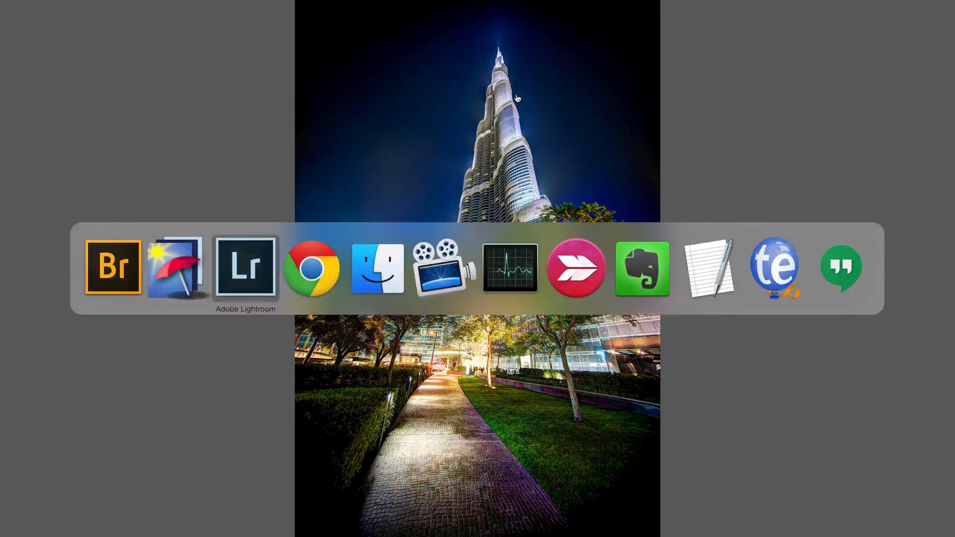
Select the three glacier exposures (photos 10-12) and compare each in Loupe view.
{"action": "left_click", "coordinate": [245, 268]}
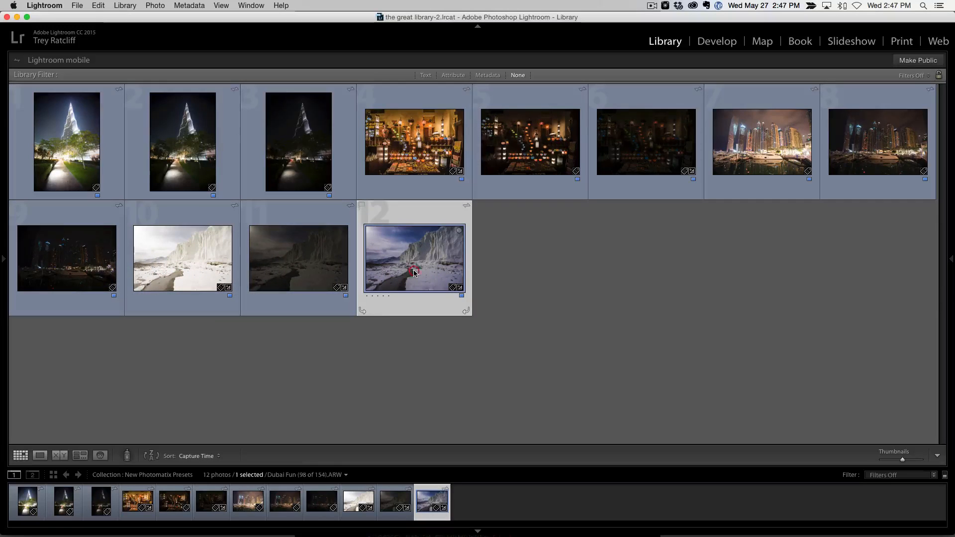
{"action": "left_click", "coordinate": [182, 257]}
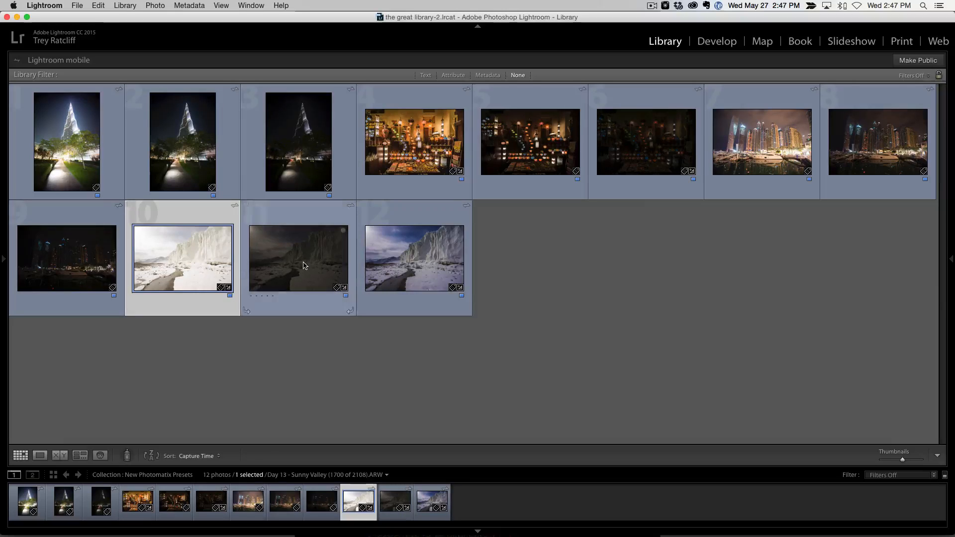
{"action": "left_click", "coordinate": [297, 258]}
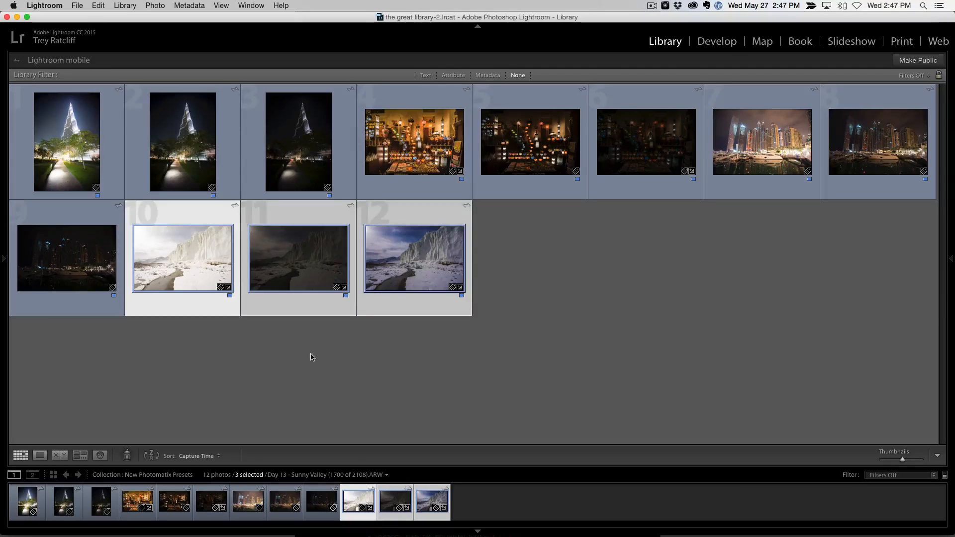
{"action": "left_click", "coordinate": [40, 456]}
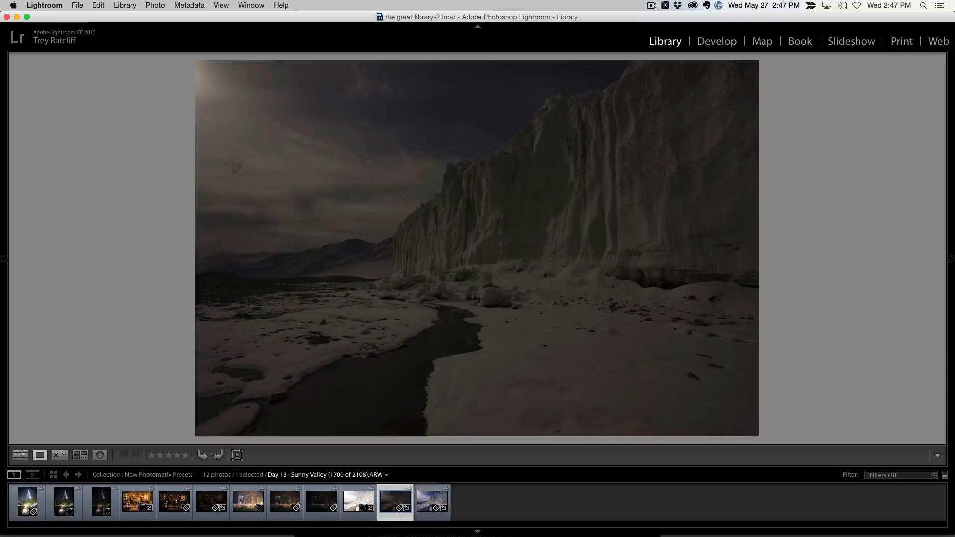
{"action": "left_click", "coordinate": [431, 502]}
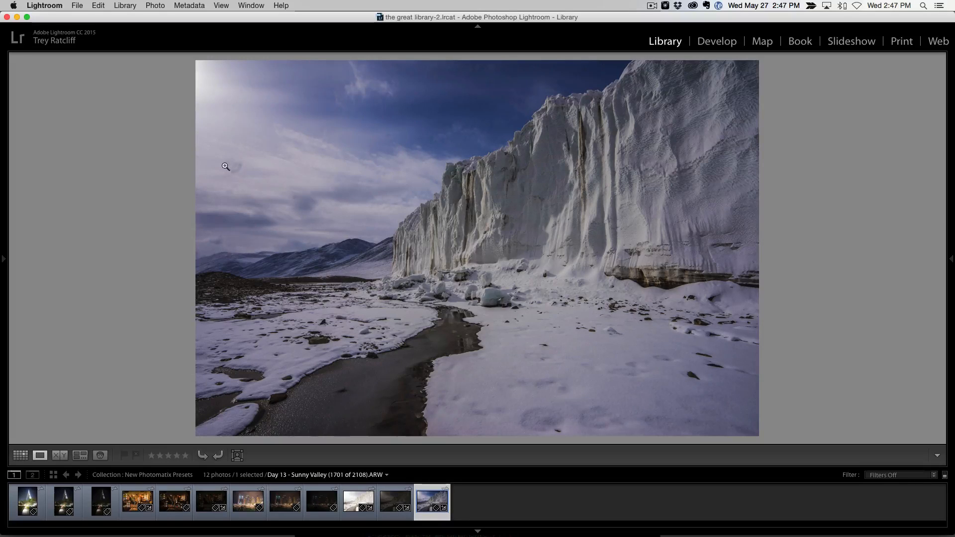
{"action": "left_click", "coordinate": [358, 502]}
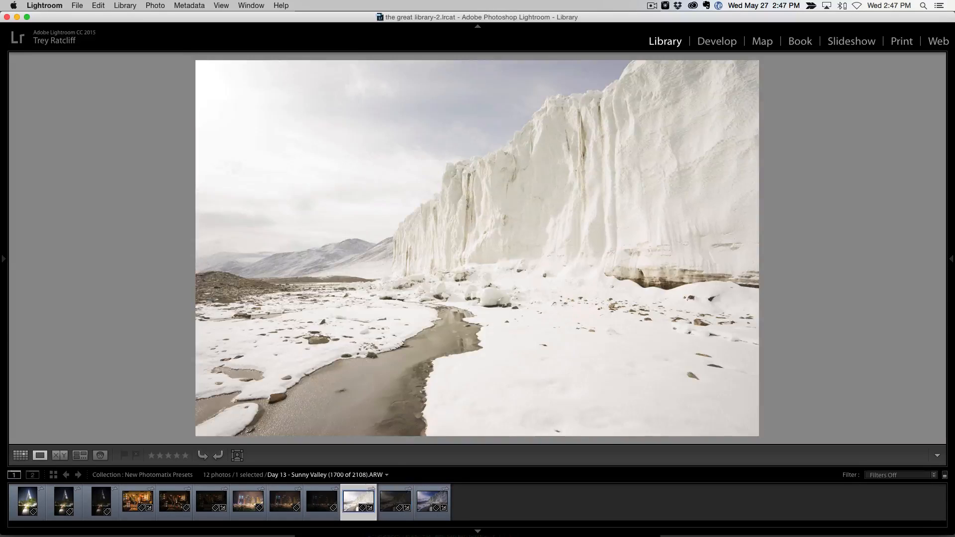
Return to Grid view and drag the three glacier exposures onto Photomatix Pro.
{"action": "left_click", "coordinate": [20, 456]}
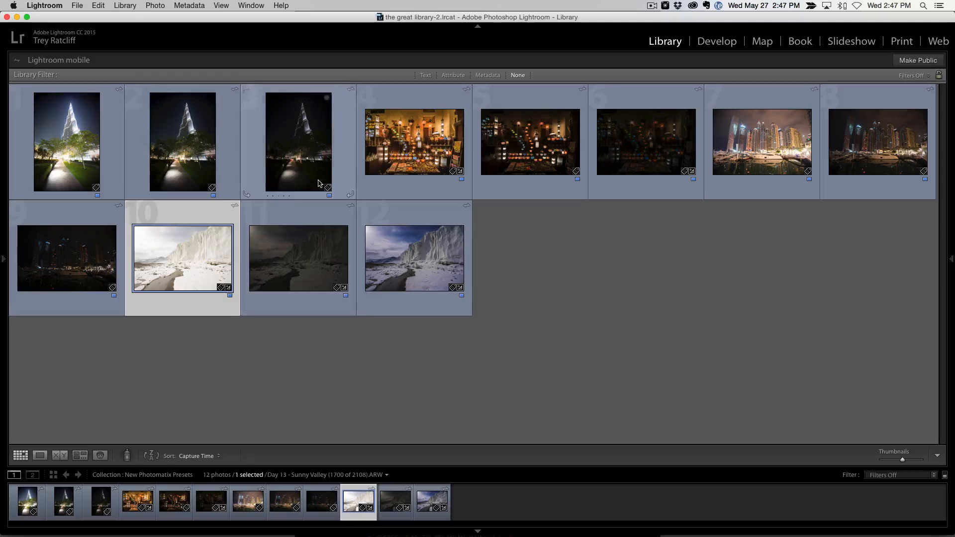
{"action": "left_click_drag", "start_coordinate": [182, 257], "coordinate": [282, 377]}
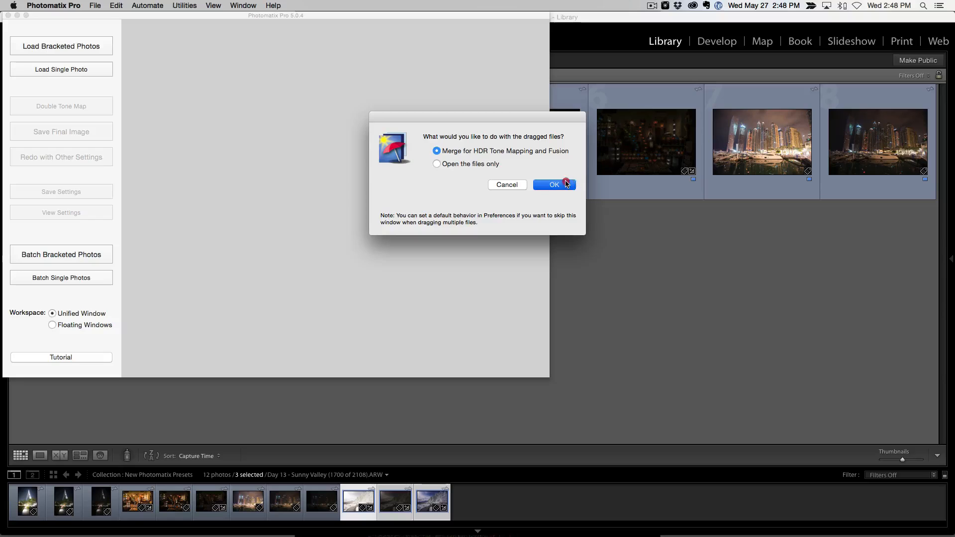
Align and merge the glacier exposures to HDR.
{"action": "left_click", "coordinate": [554, 185]}
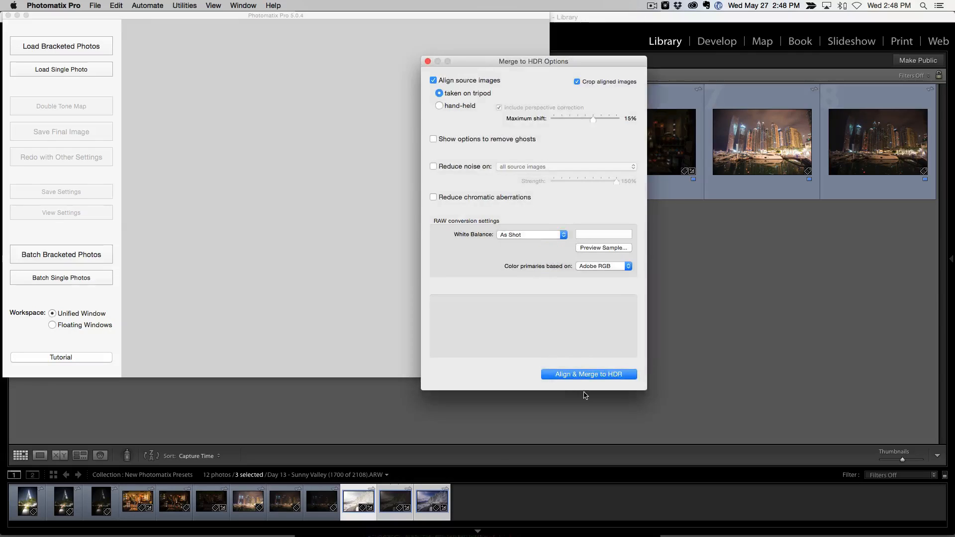
{"action": "left_click", "coordinate": [588, 374]}
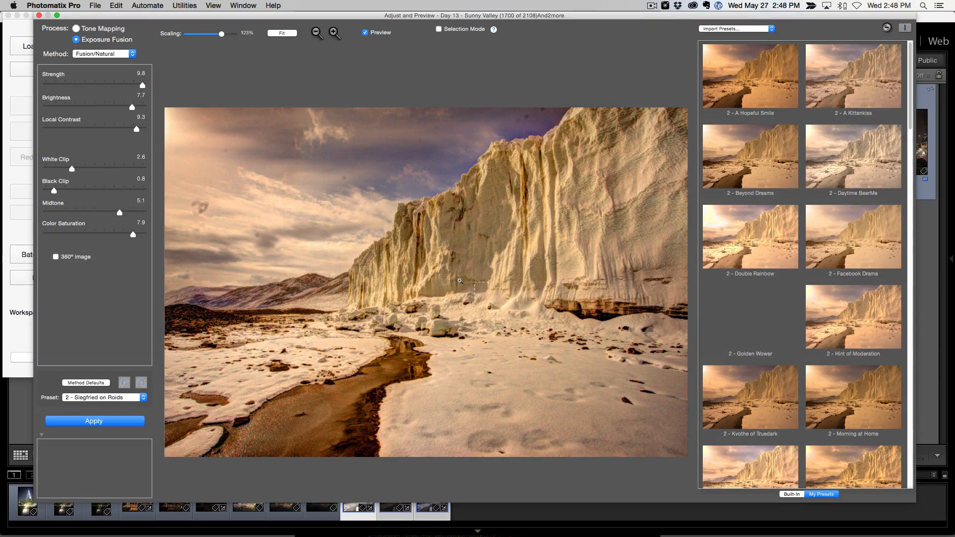
Preview the glacier with the Nooner Pants preset and cool its colour temperature.
{"action": "left_click", "coordinate": [76, 28]}
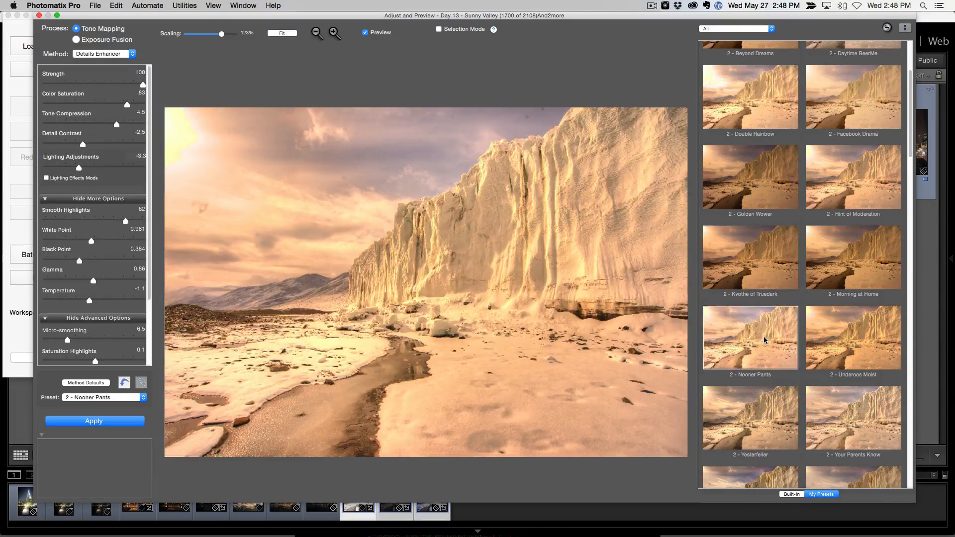
{"action": "scroll", "scroll_direction": "down", "scroll_amount": 3}
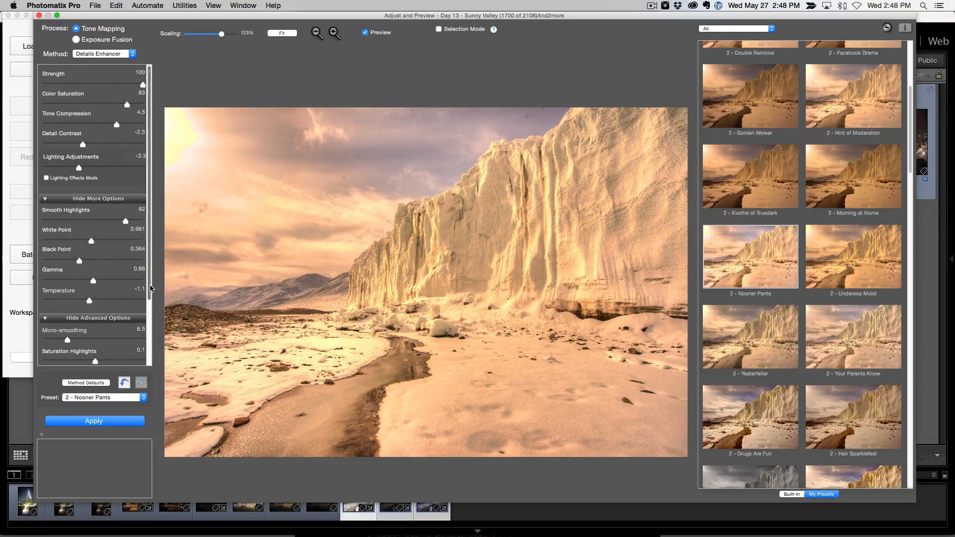
{"action": "scroll", "scroll_direction": "down", "scroll_amount": 3}
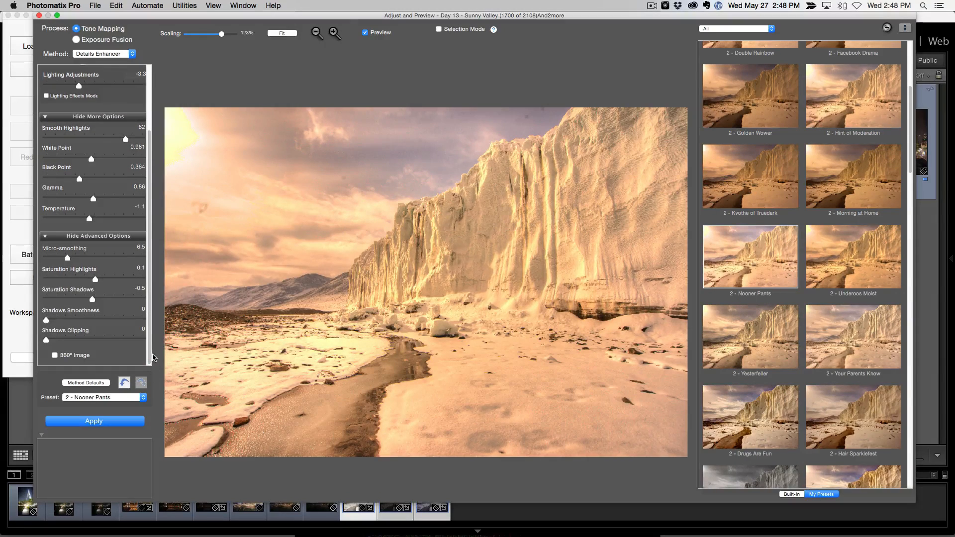
{"action": "left_click_drag", "start_coordinate": [89, 217], "coordinate": [61, 218]}
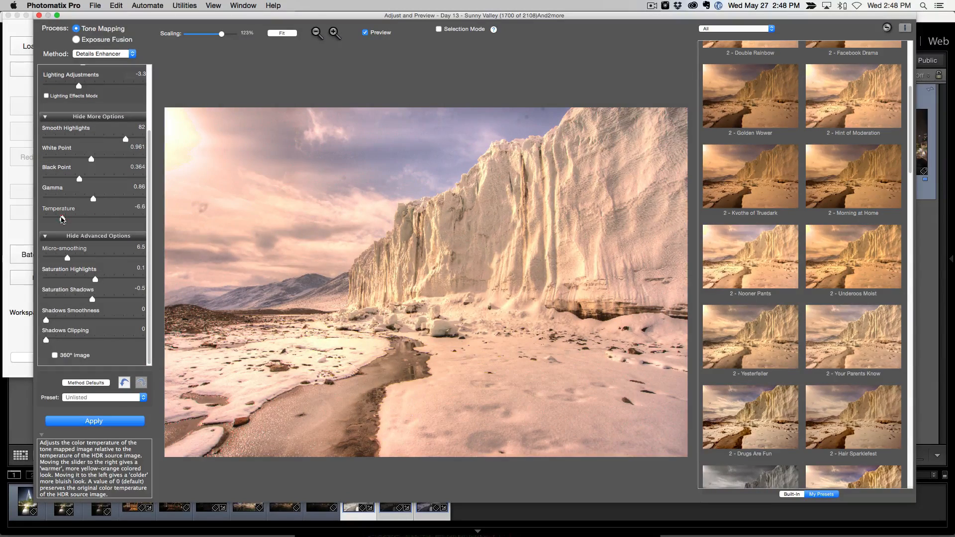
{"action": "left_click_drag", "start_coordinate": [67, 219], "coordinate": [93, 219]}
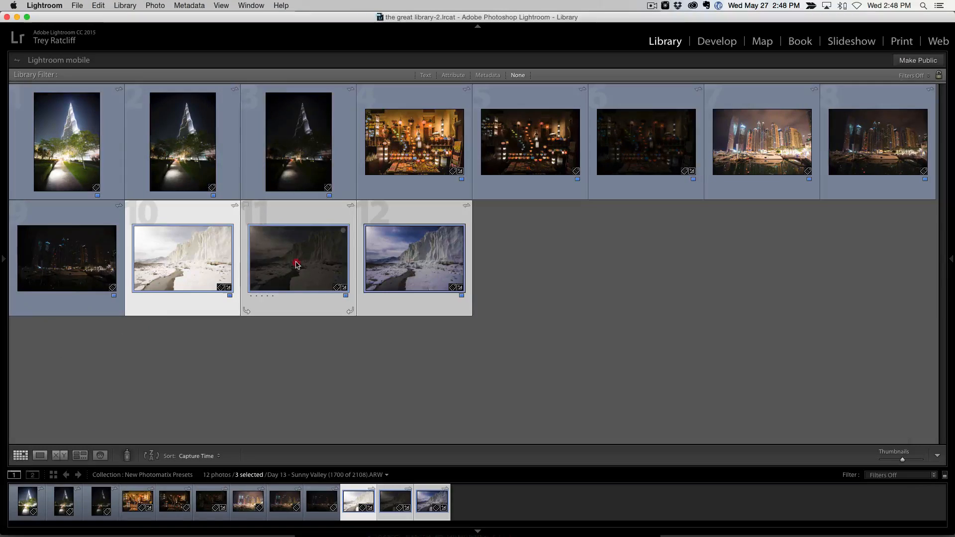
Reload the three glacier brackets and re-merge them with Daylight white balance for raw conversion.
{"action": "left_click", "coordinate": [165, 509]}
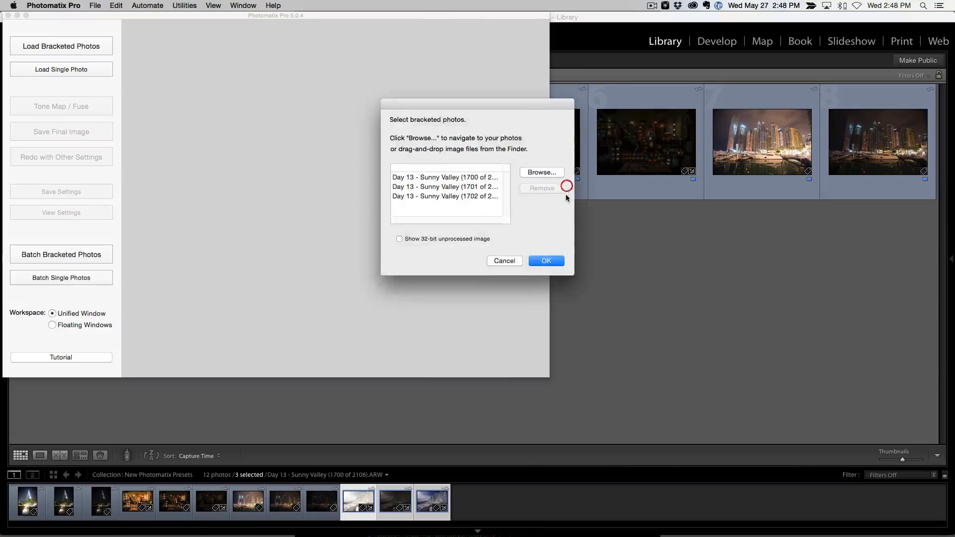
{"action": "left_click", "coordinate": [546, 261]}
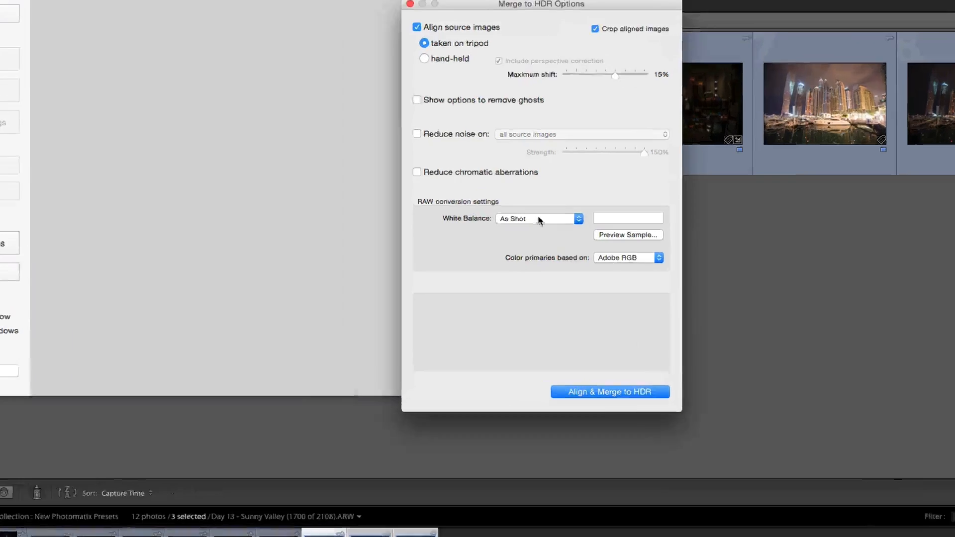
{"action": "left_click", "coordinate": [538, 219]}
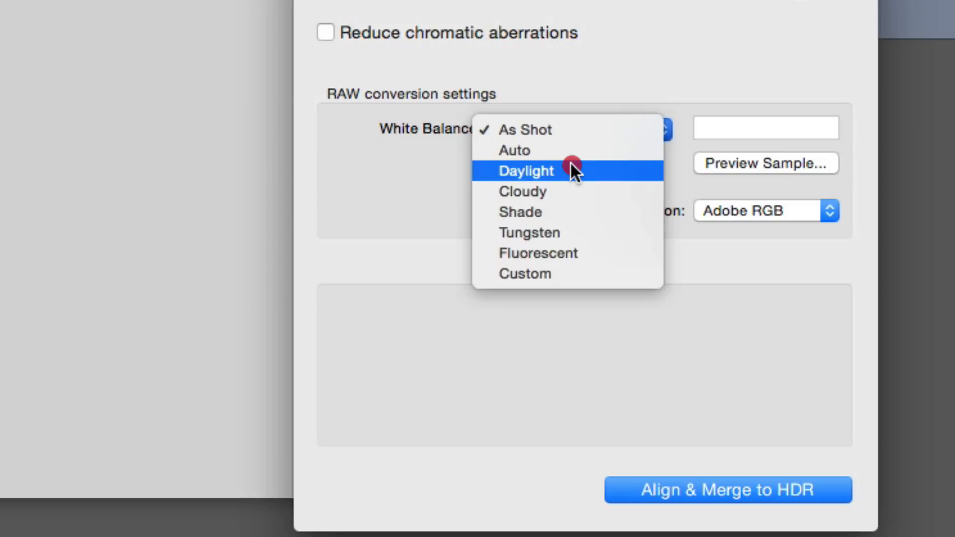
{"action": "left_click", "coordinate": [525, 170]}
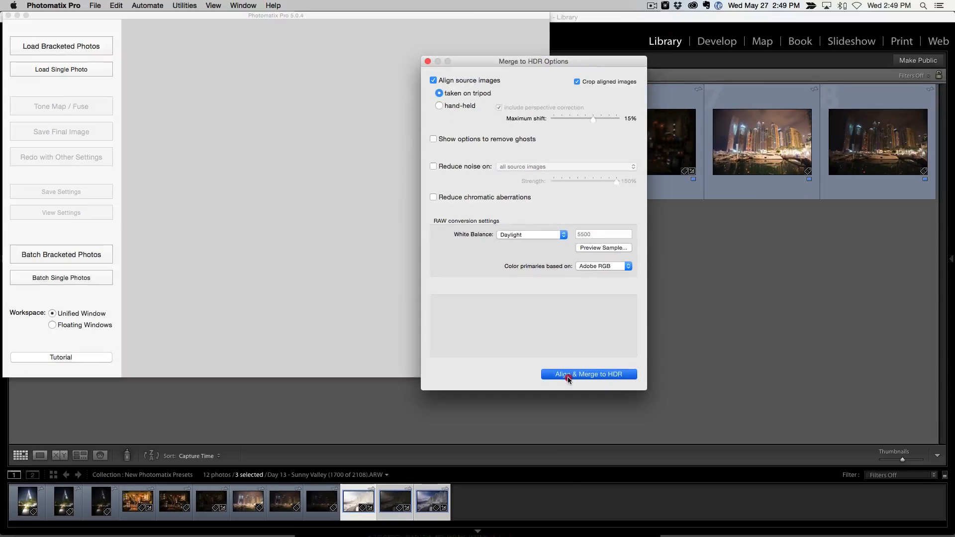
{"action": "left_click", "coordinate": [588, 374]}
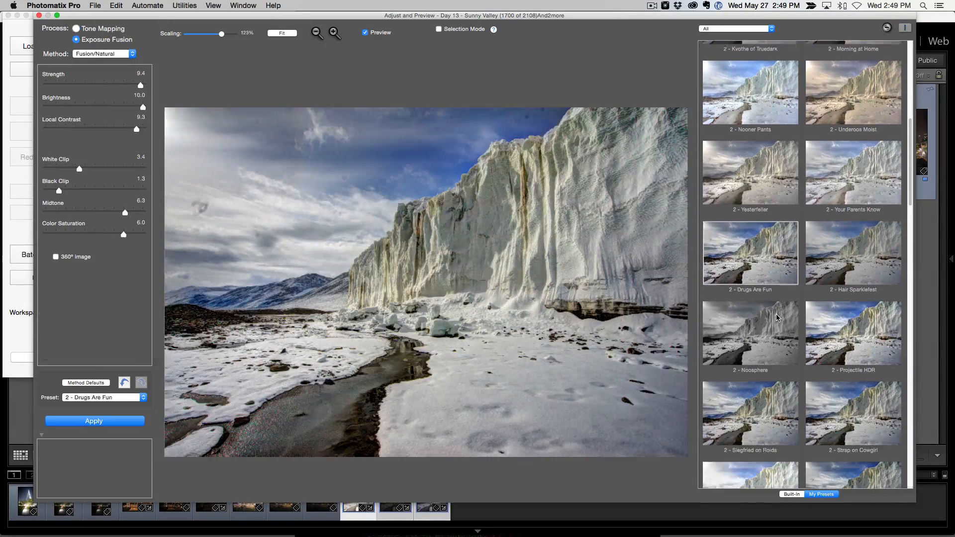
Preview the glacier with Walking HDRead, Projectile HDR, Double Rainbow and A Kittenkiss presets.
{"action": "scroll", "scroll_direction": "down", "scroll_amount": 3}
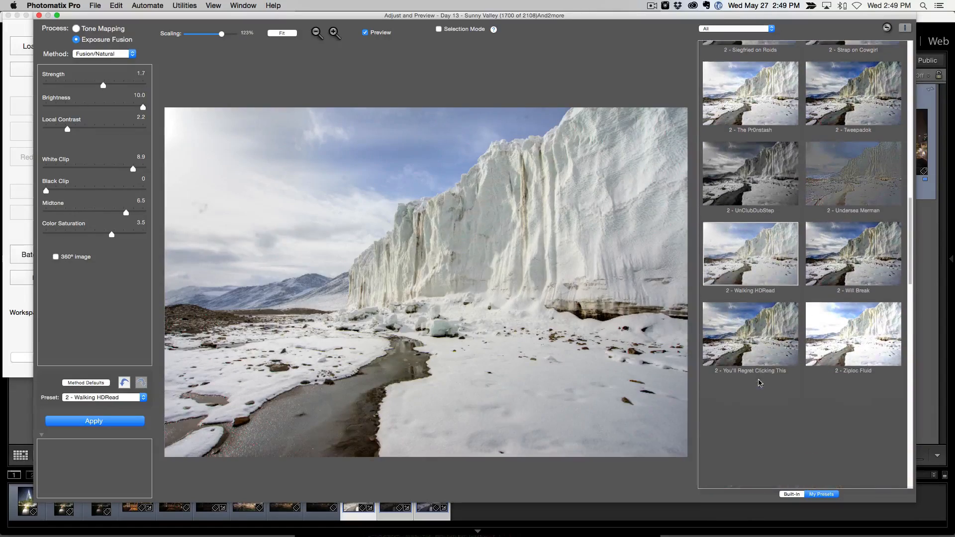
{"action": "left_click", "coordinate": [750, 254]}
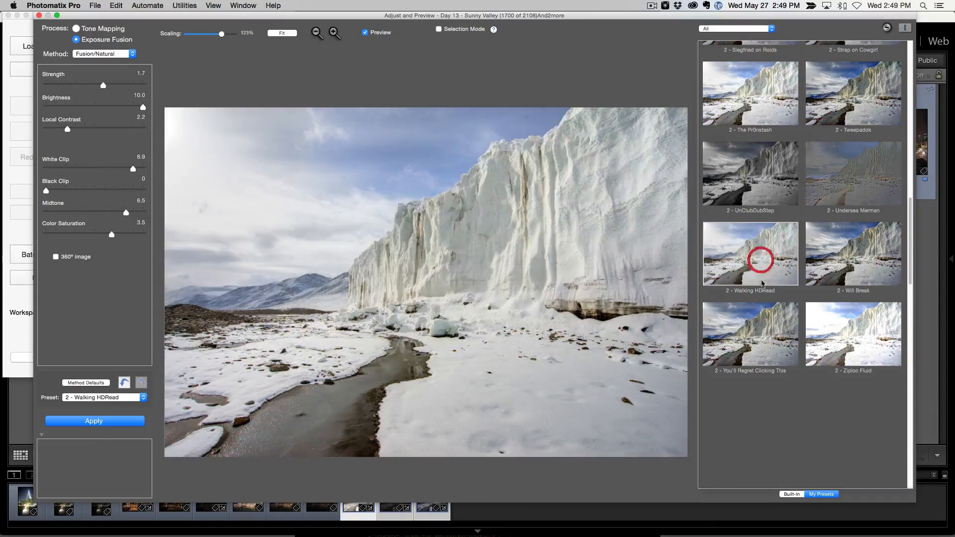
{"action": "left_click", "coordinate": [750, 334]}
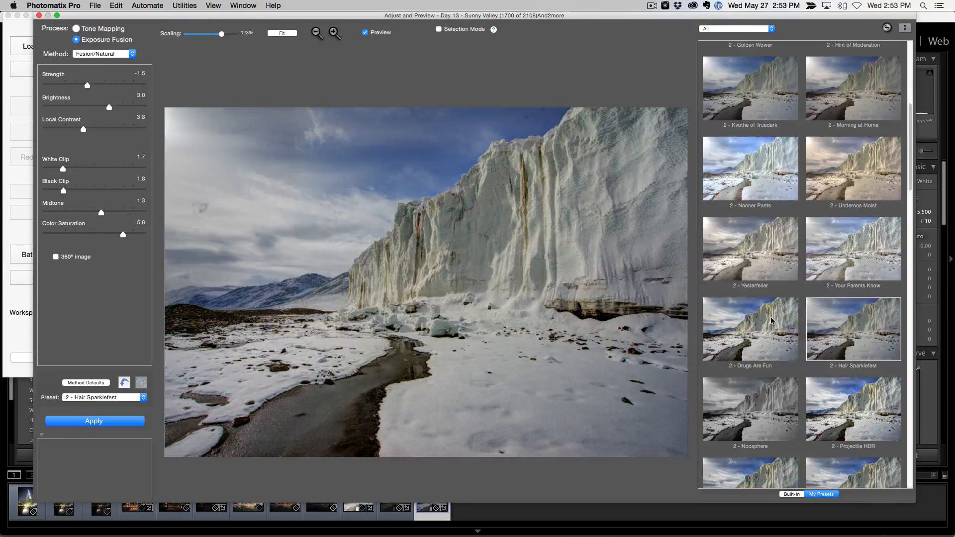
{"action": "scroll", "scroll_direction": "down", "scroll_amount": 3}
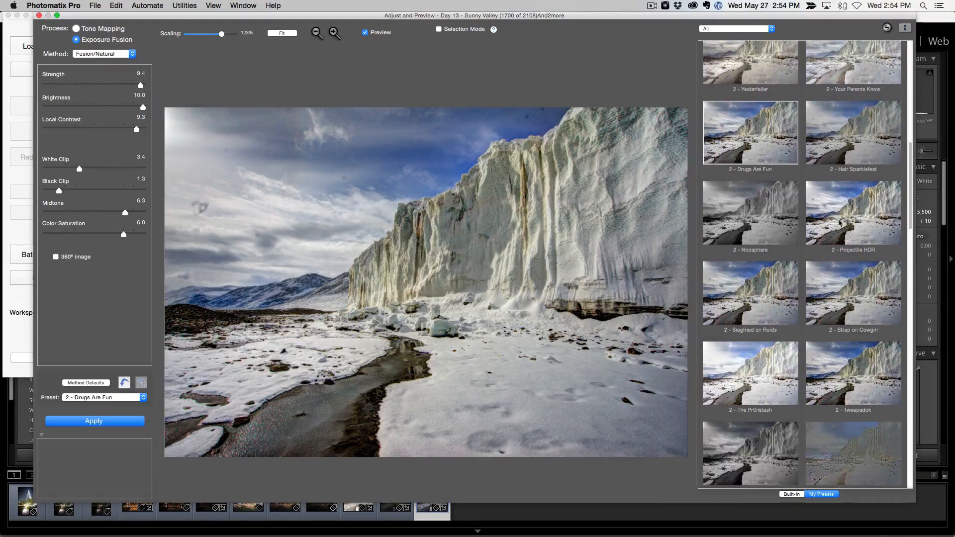
{"action": "left_click", "coordinate": [853, 212]}
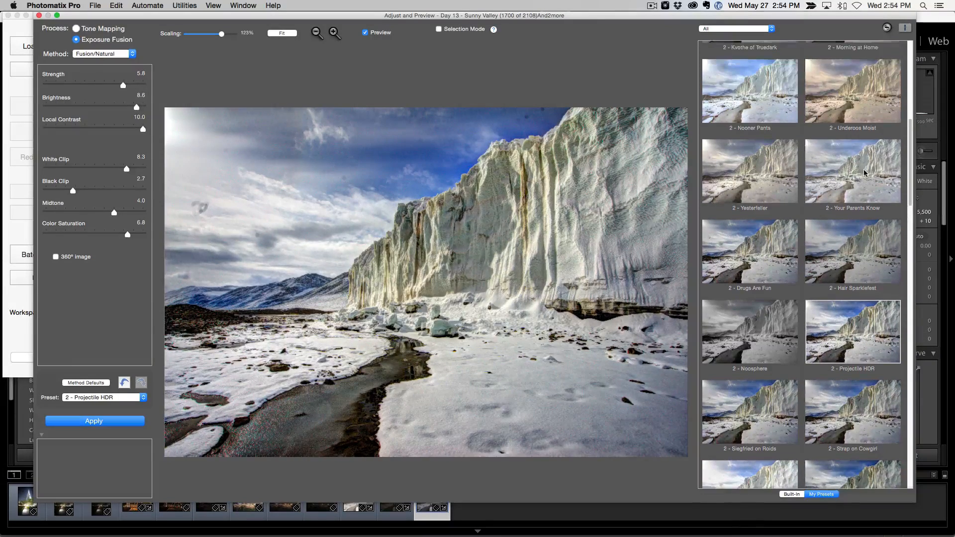
{"action": "left_click", "coordinate": [77, 28]}
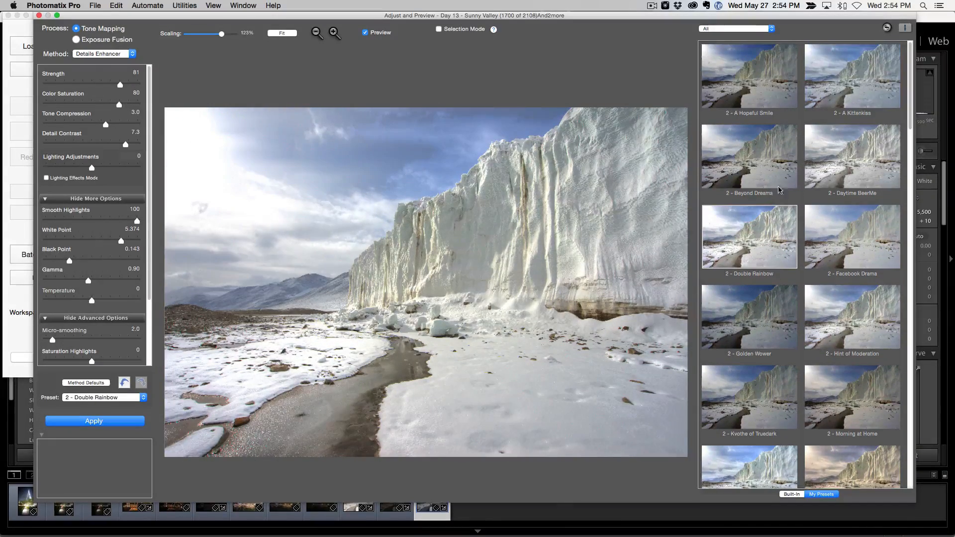
{"action": "left_click", "coordinate": [853, 75]}
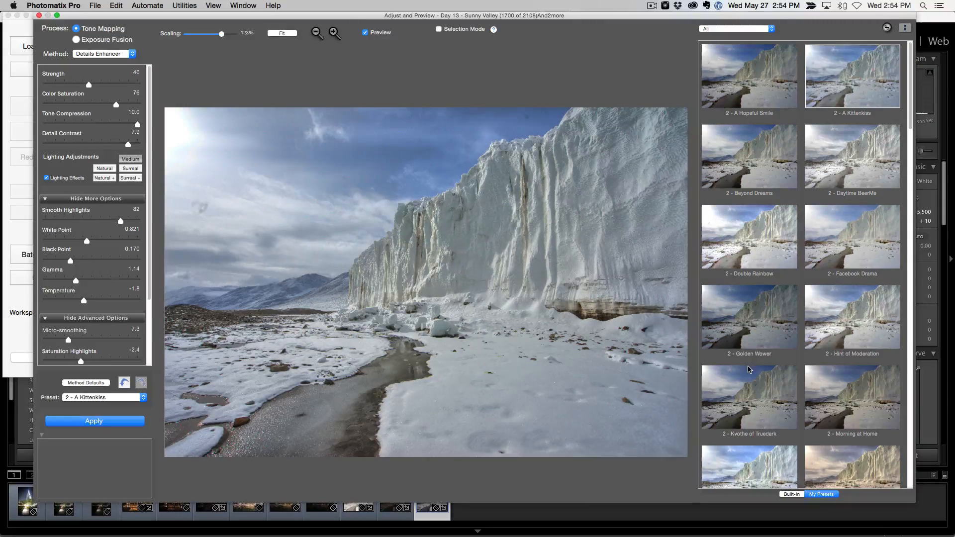
{"action": "scroll", "scroll_direction": "down", "scroll_amount": 3}
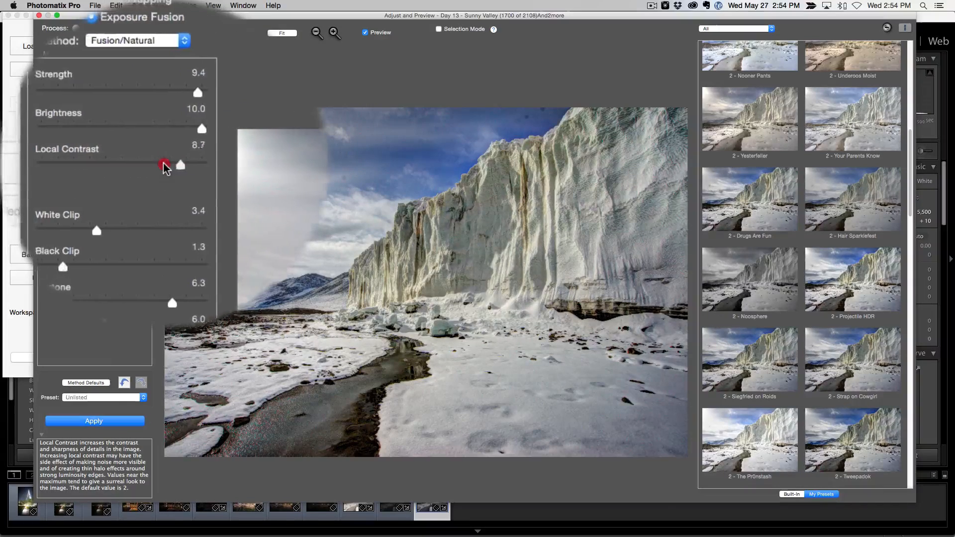
Lower local contrast to 8.7 and finish the glacier with medium sharpening.
{"action": "left_click_drag", "start_coordinate": [180, 165], "coordinate": [157, 166]}
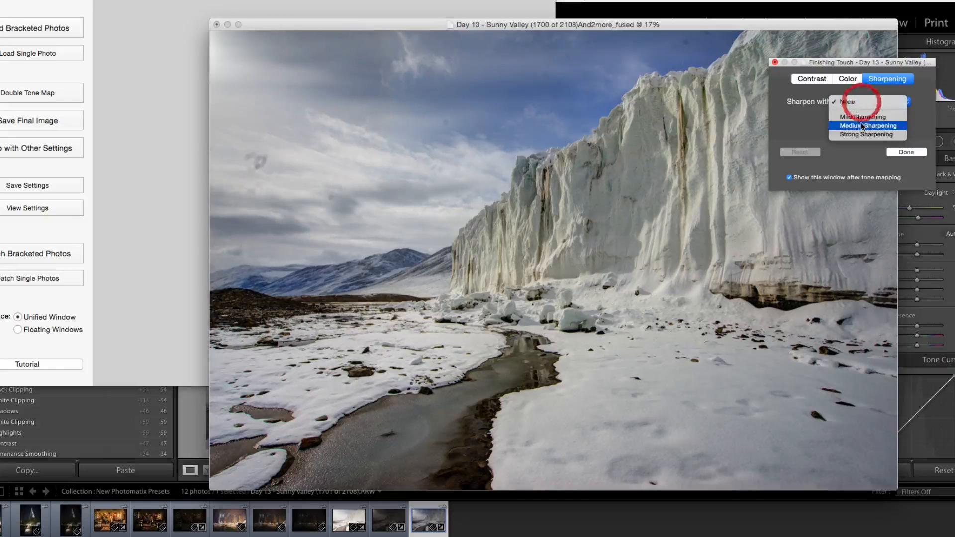
{"action": "left_click", "coordinate": [868, 125]}
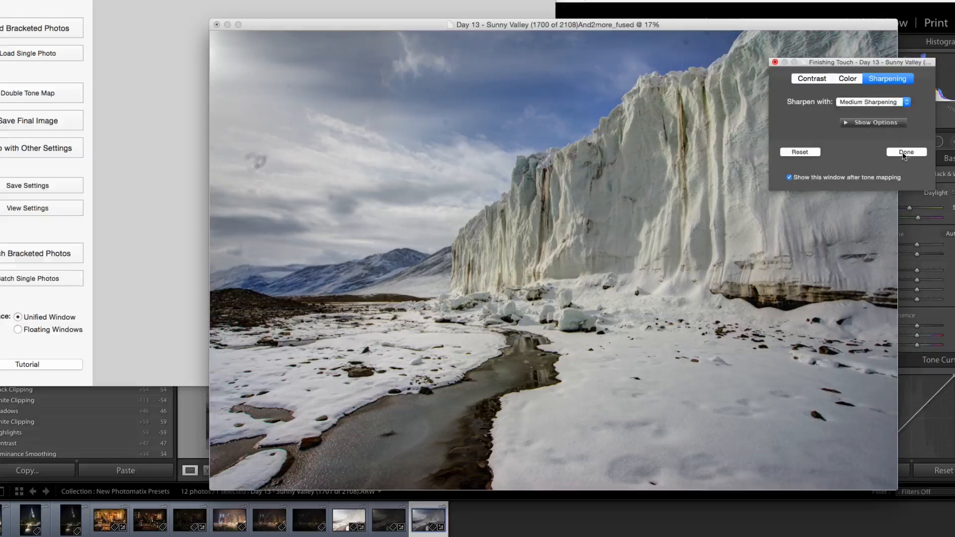
{"action": "left_click", "coordinate": [906, 151]}
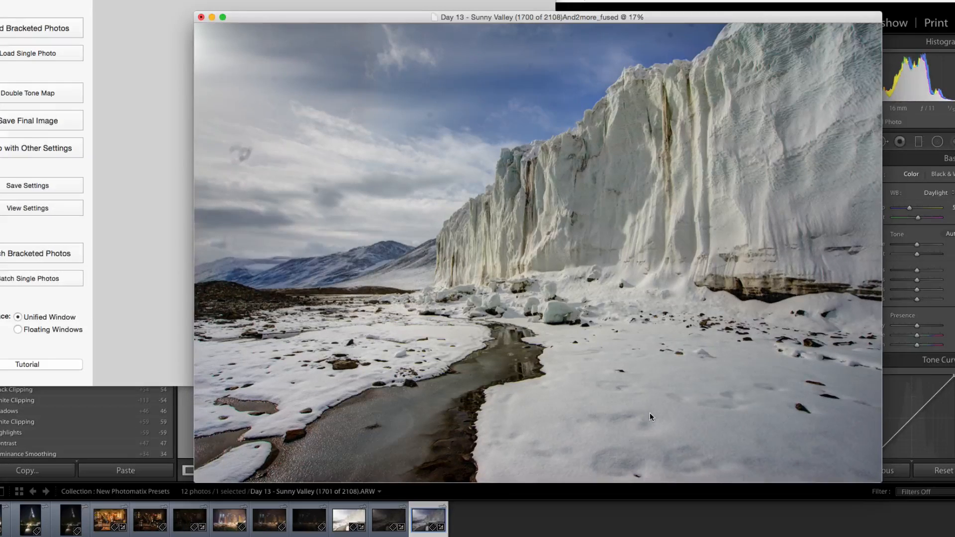
Select the three Dubai Fun brackets in the Library grid and send them to merge for HDR.
{"action": "left_click", "coordinate": [201, 17]}
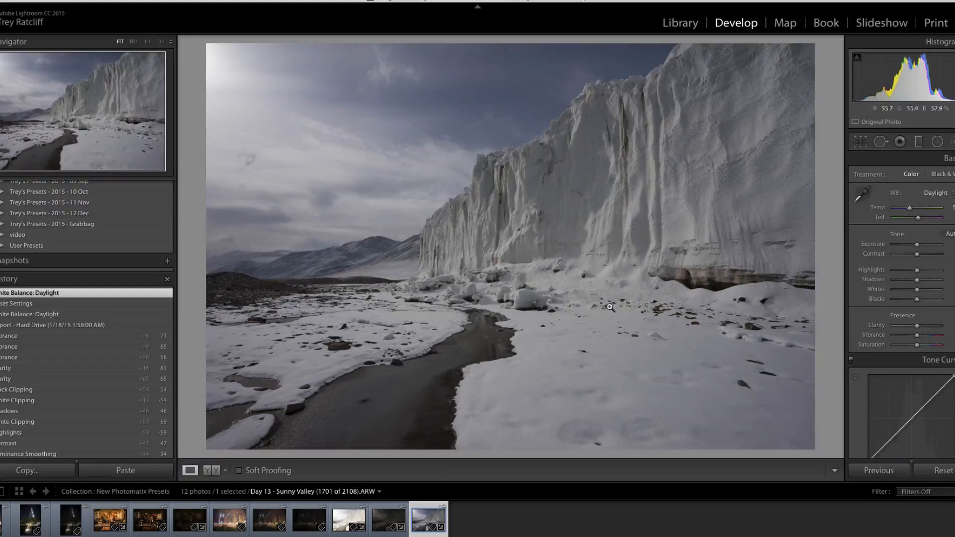
{"action": "left_click", "coordinate": [680, 23]}
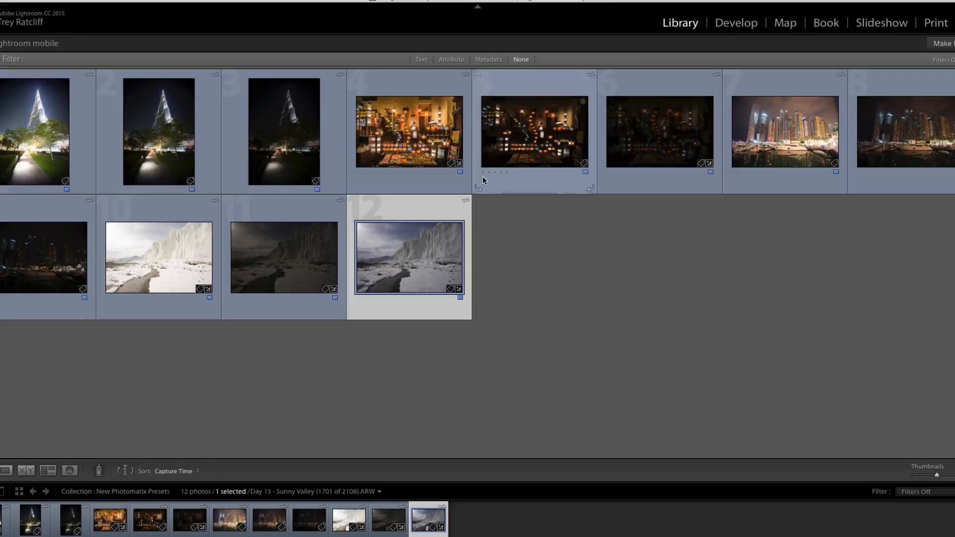
{"action": "left_click", "coordinate": [659, 131]}
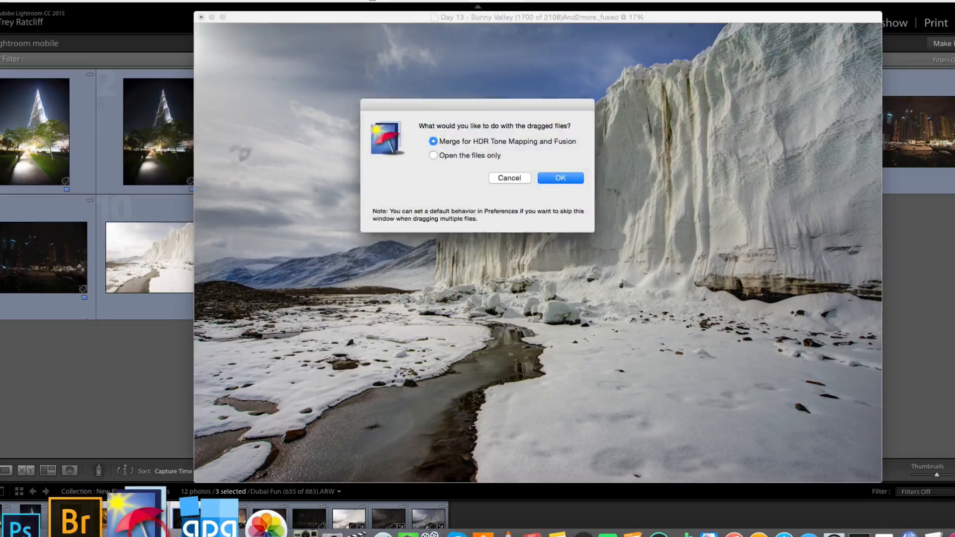
{"action": "left_click", "coordinate": [559, 178]}
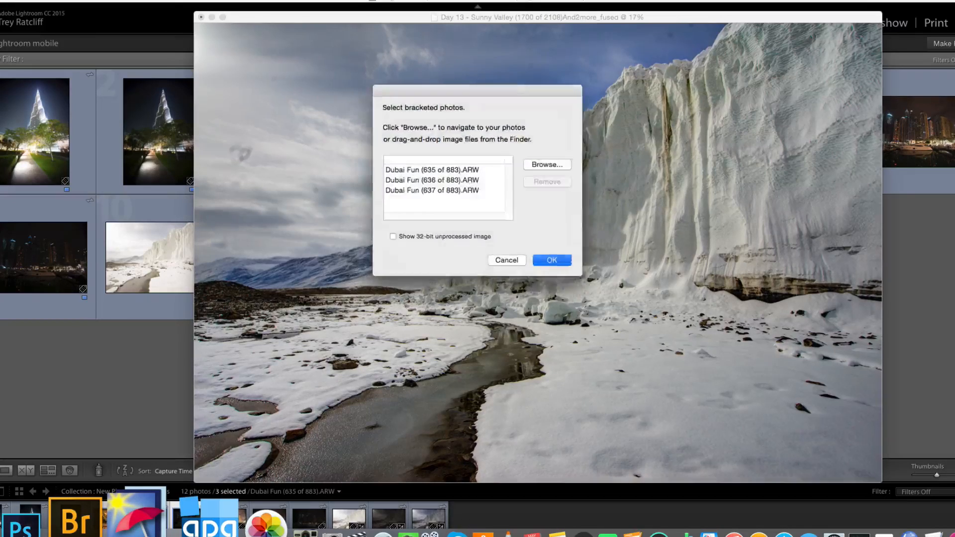
{"action": "left_click", "coordinate": [550, 259]}
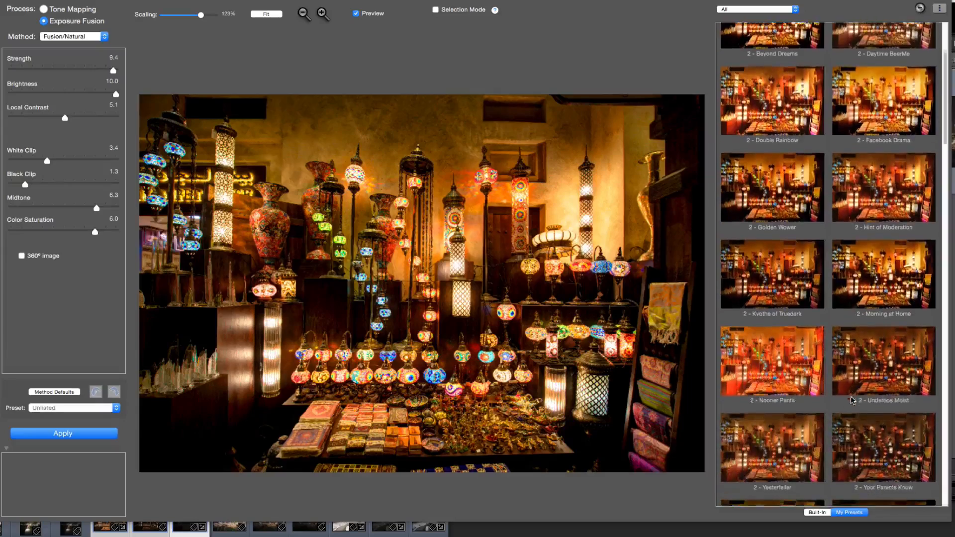
Compare Hair Sparklefest, Projectile HDR, The Pr0nstash, Yesterfeller and Double Rainbow, settling on Hair Sparklefest.
{"action": "left_click", "coordinate": [45, 9]}
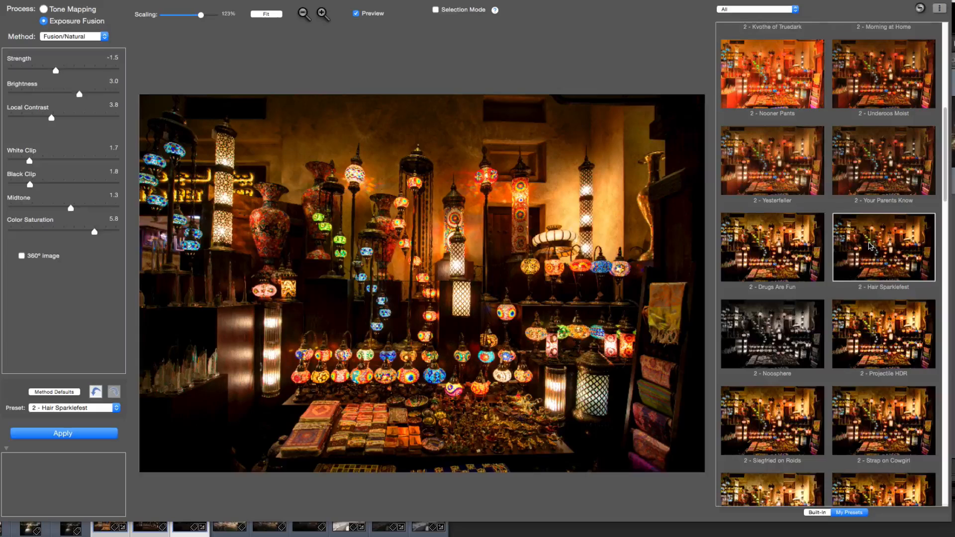
{"action": "left_click", "coordinate": [883, 333]}
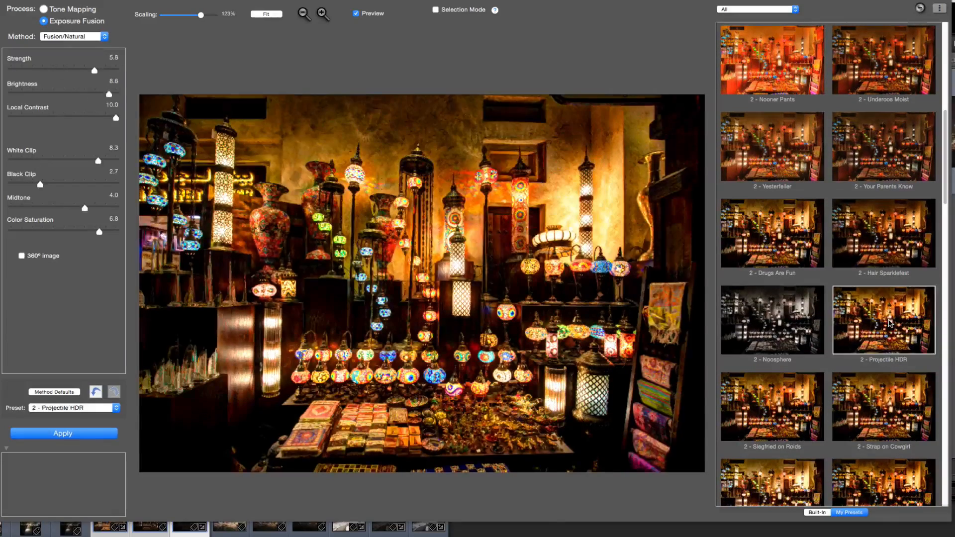
{"action": "scroll", "scroll_direction": "down", "scroll_amount": 3}
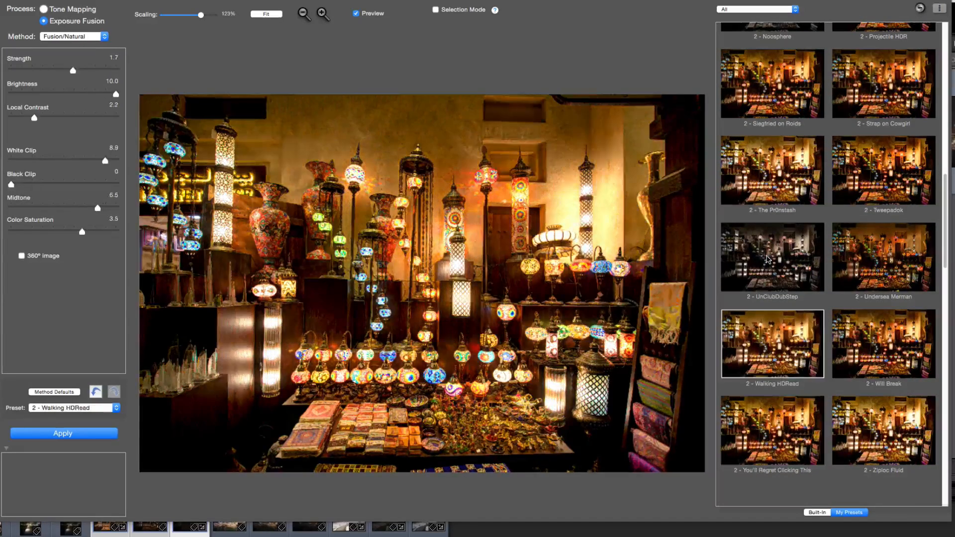
{"action": "left_click", "coordinate": [773, 257]}
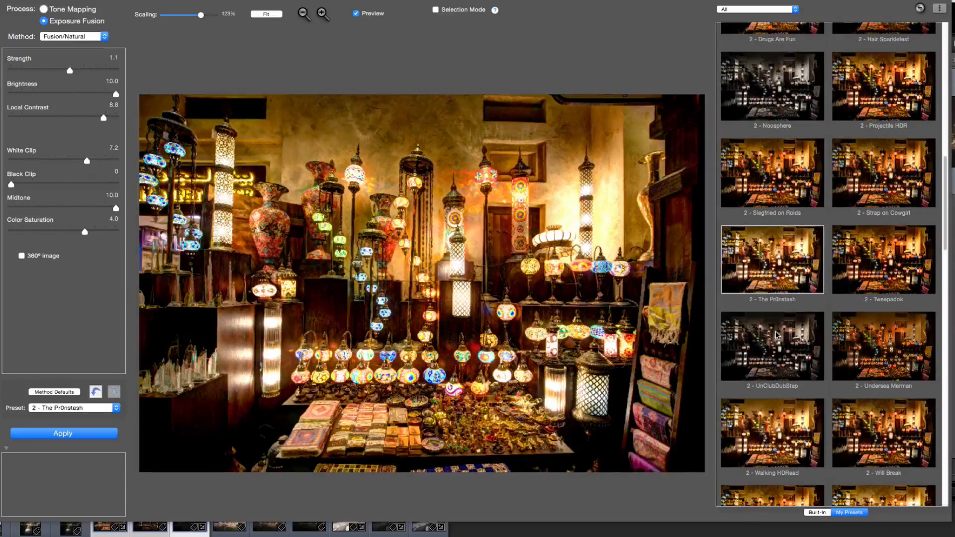
{"action": "left_click", "coordinate": [772, 346]}
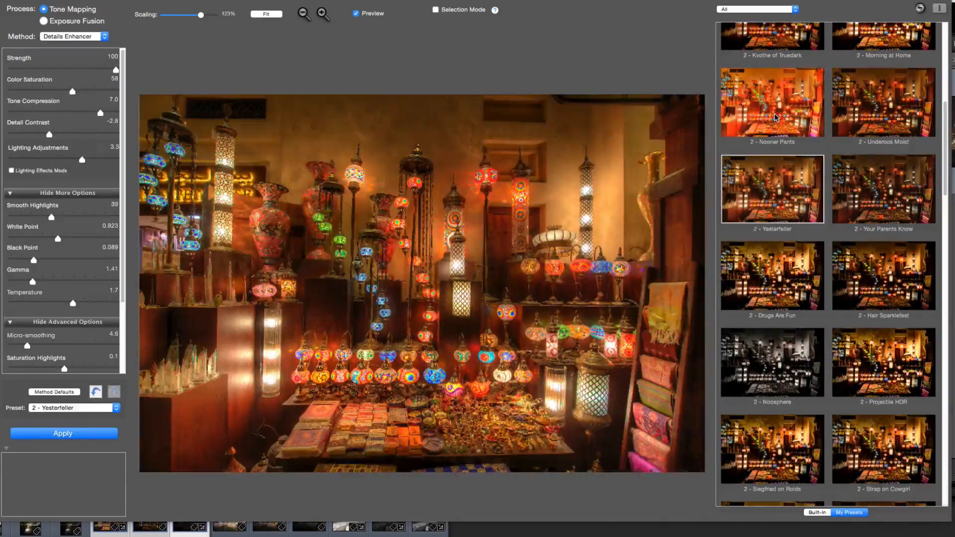
{"action": "left_click", "coordinate": [772, 102]}
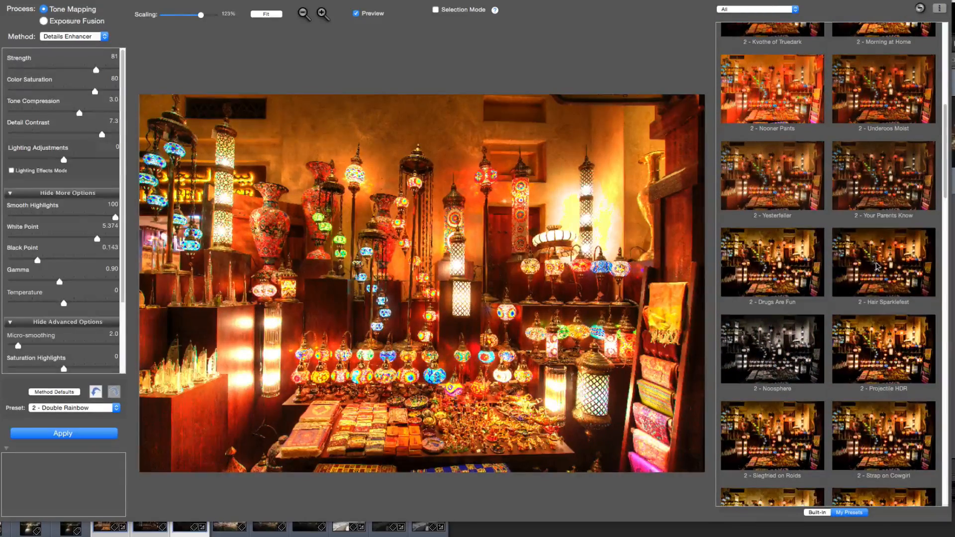
{"action": "left_click", "coordinate": [43, 21]}
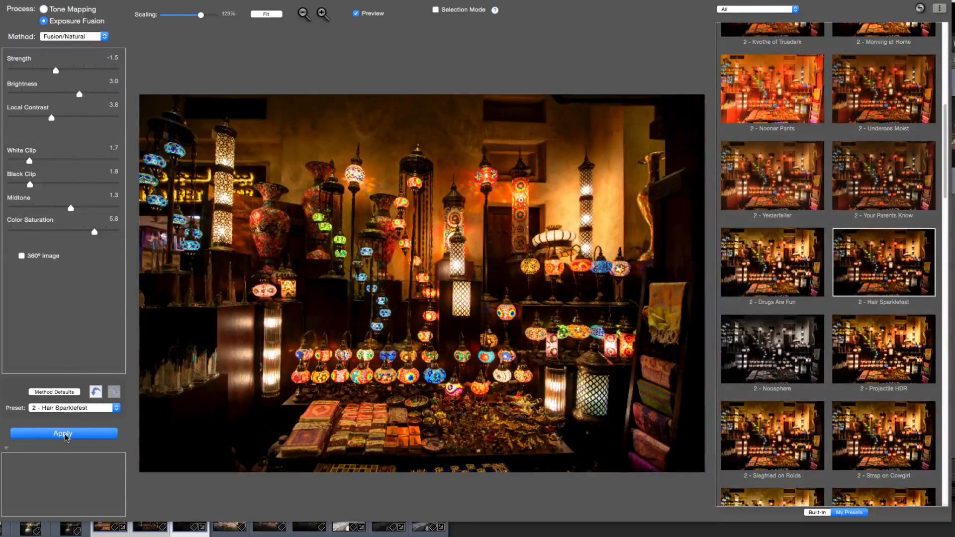
Process the lamp market image and finish it with medium sharpening.
{"action": "left_click", "coordinate": [64, 433]}
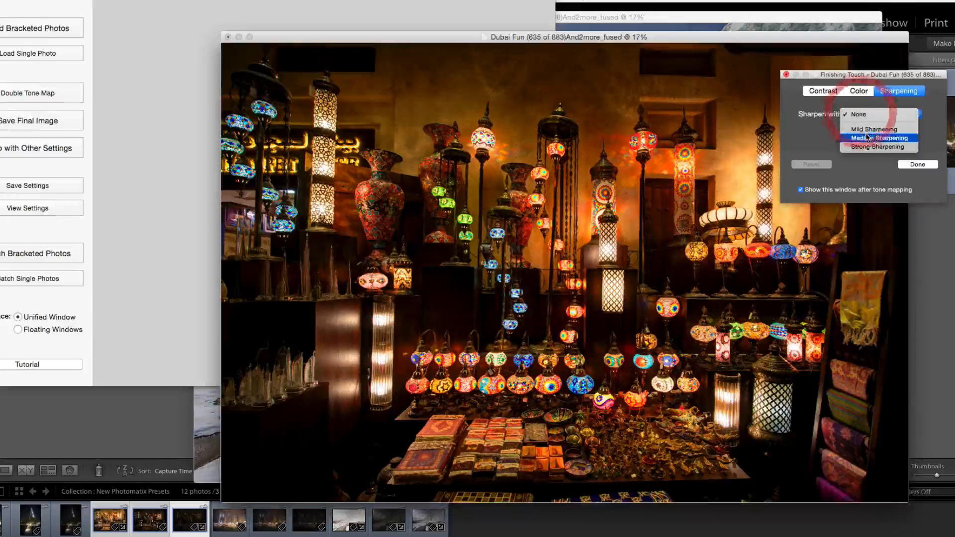
{"action": "left_click", "coordinate": [878, 137]}
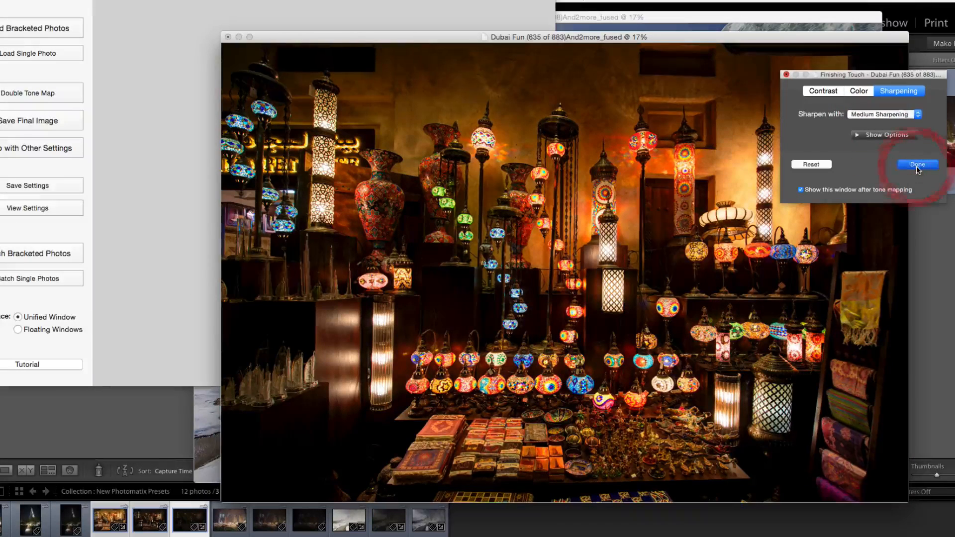
{"action": "left_click", "coordinate": [917, 167]}
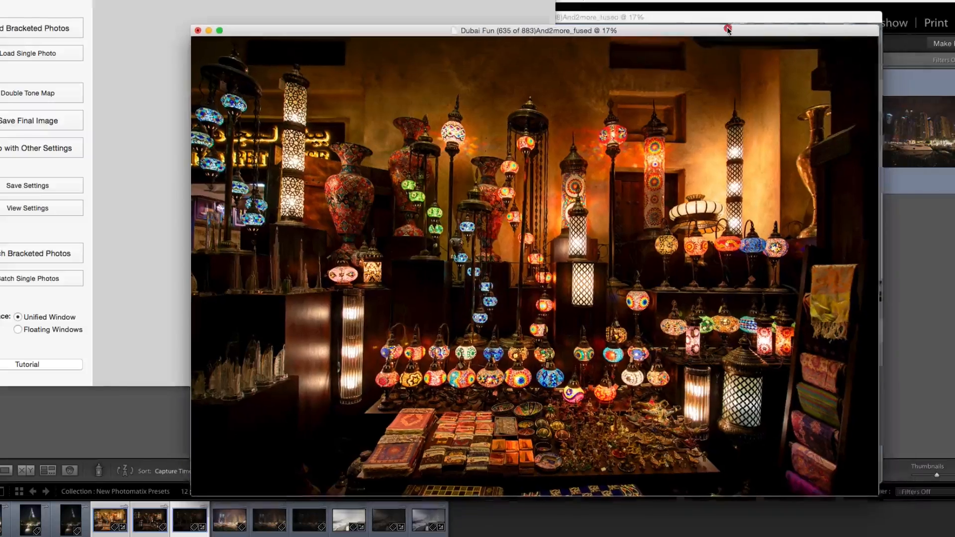